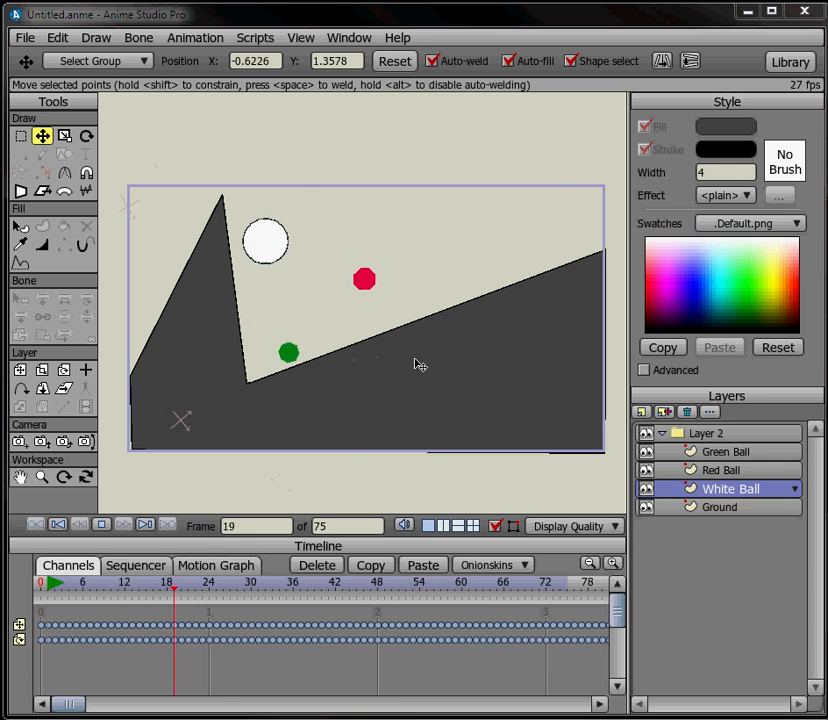
Preview the finished physics animation, then stop playback
left_click_drag(172, 588, 518, 588)
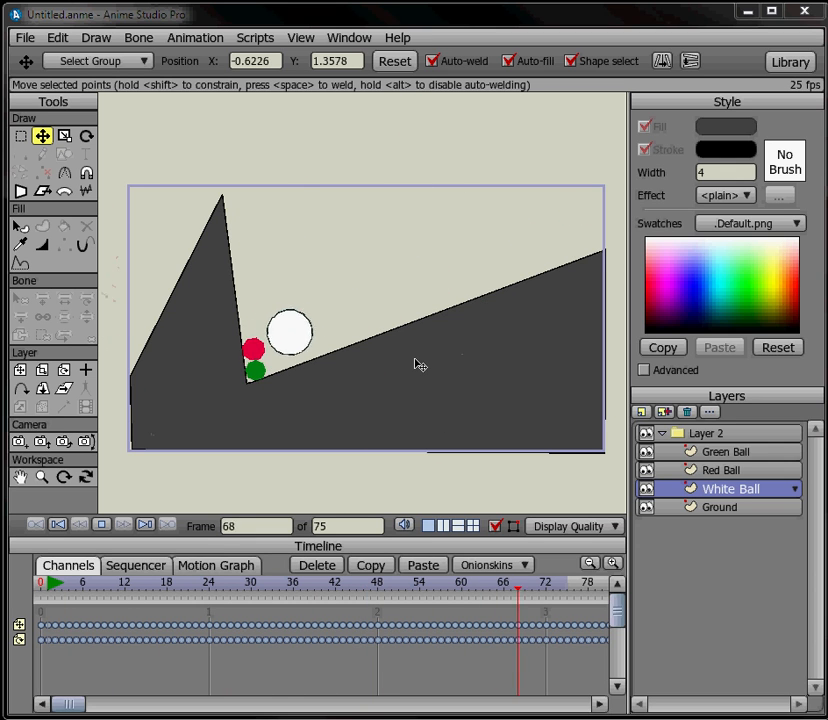
left_click(341, 588)
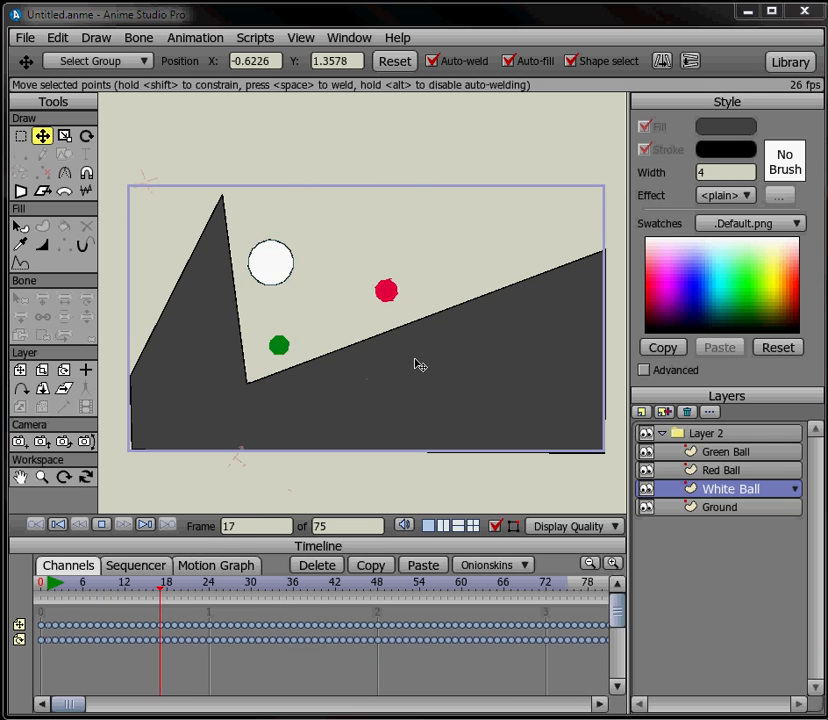
left_click(495, 583)
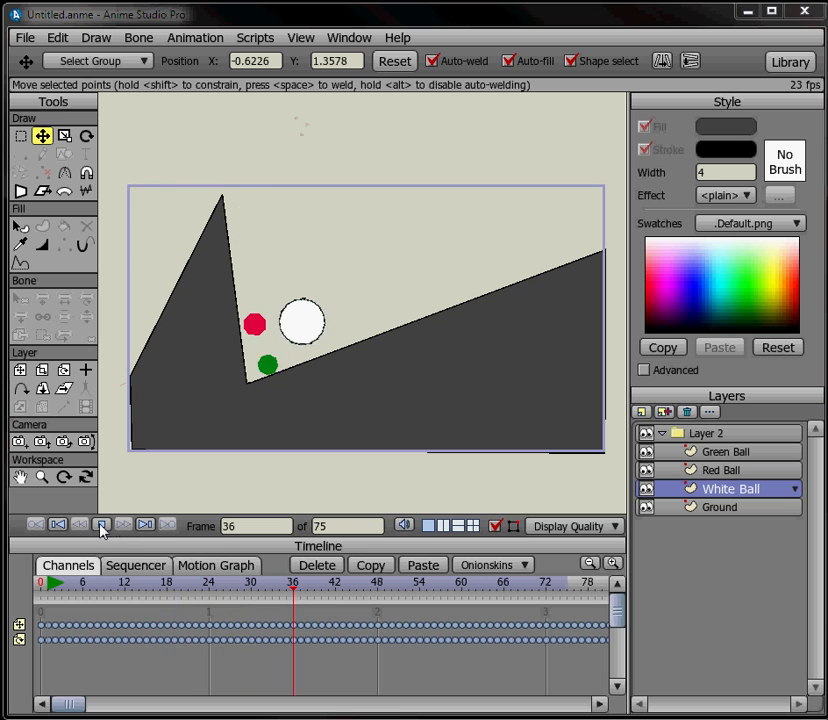
left_click(24, 37)
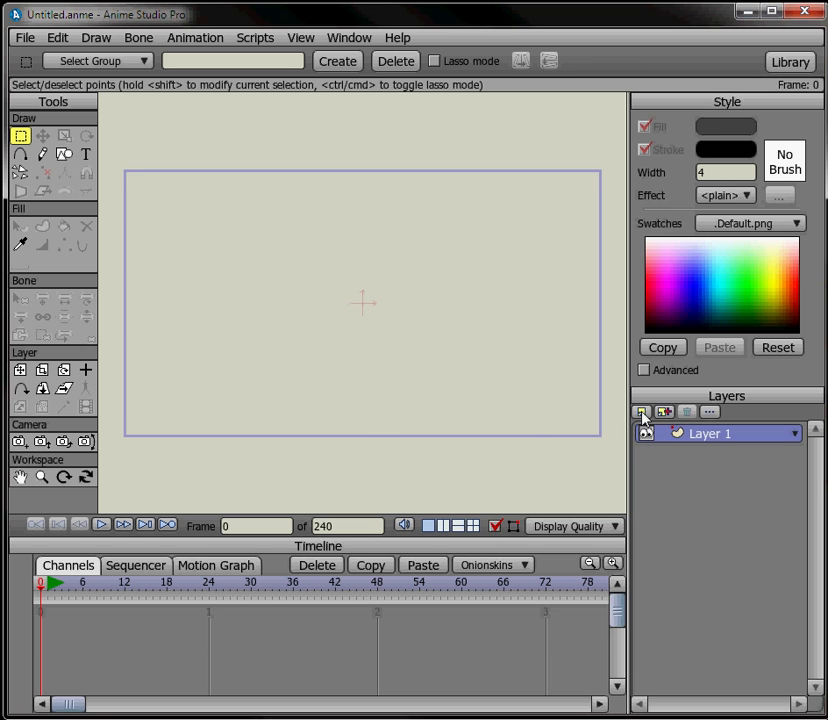
Add a group layer and rename the vector layer inside it to Ground
left_click(642, 412)
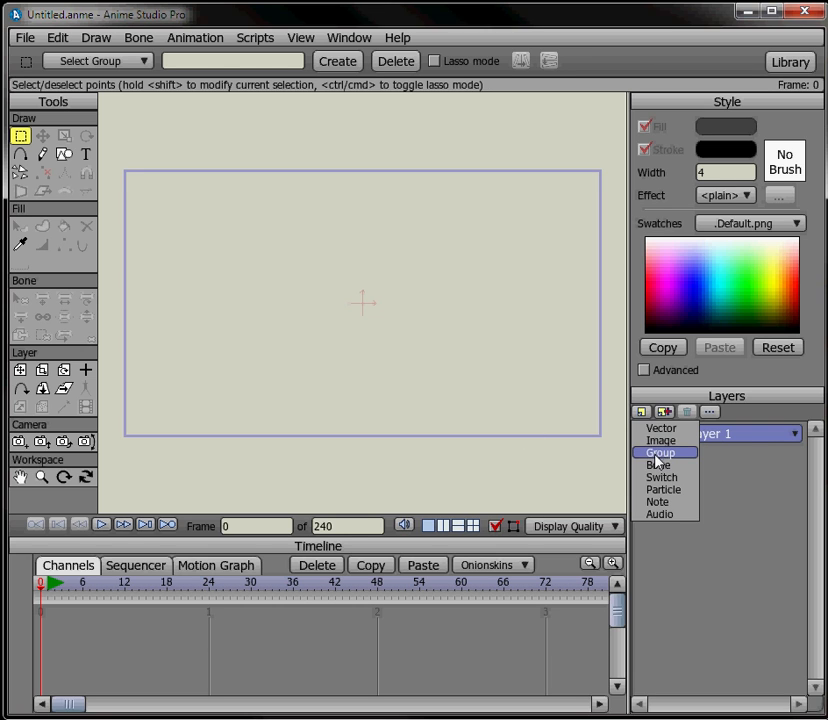
left_click(660, 452)
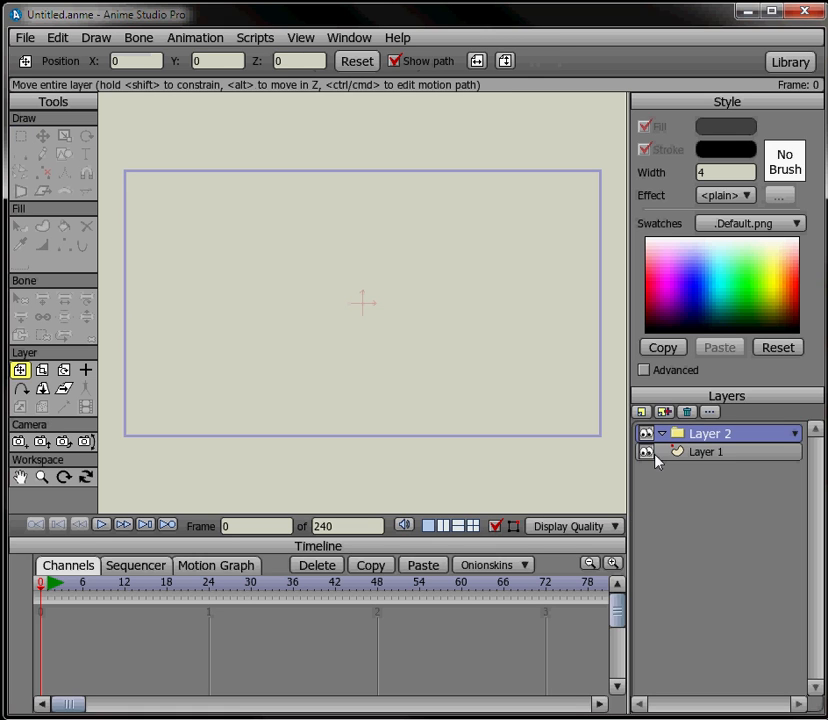
left_click(705, 452)
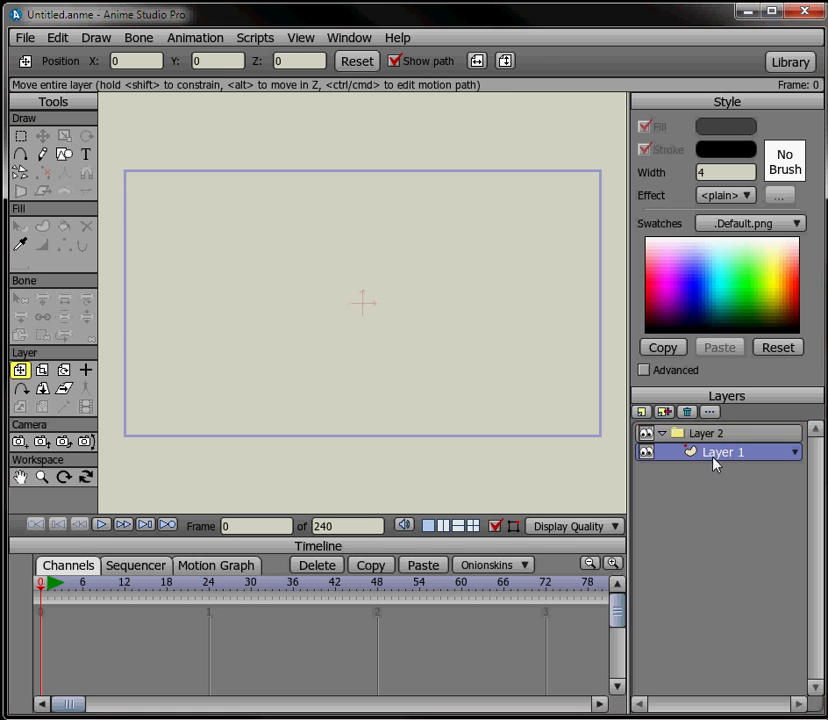
double_click(722, 452)
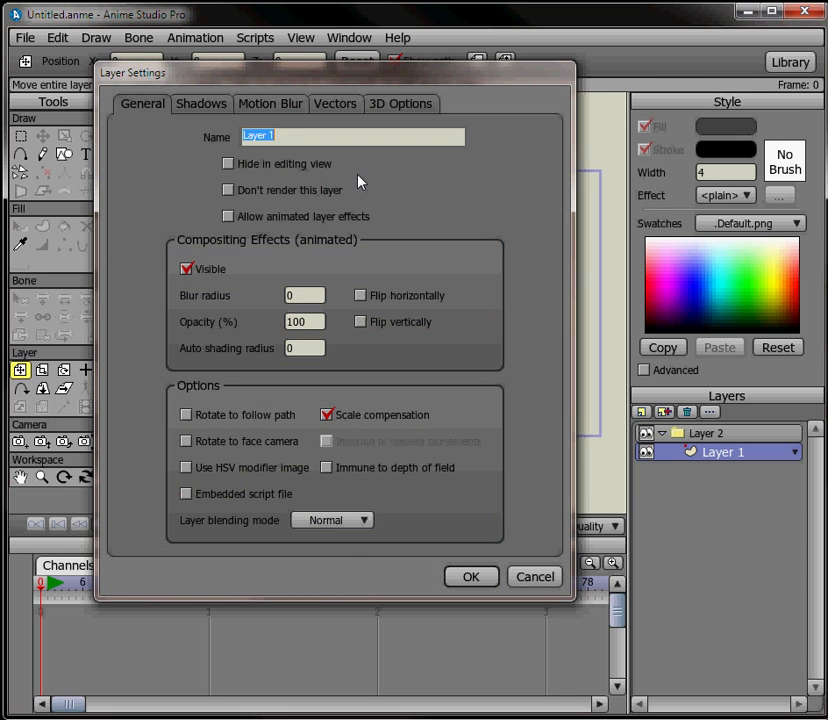
type("Ground")
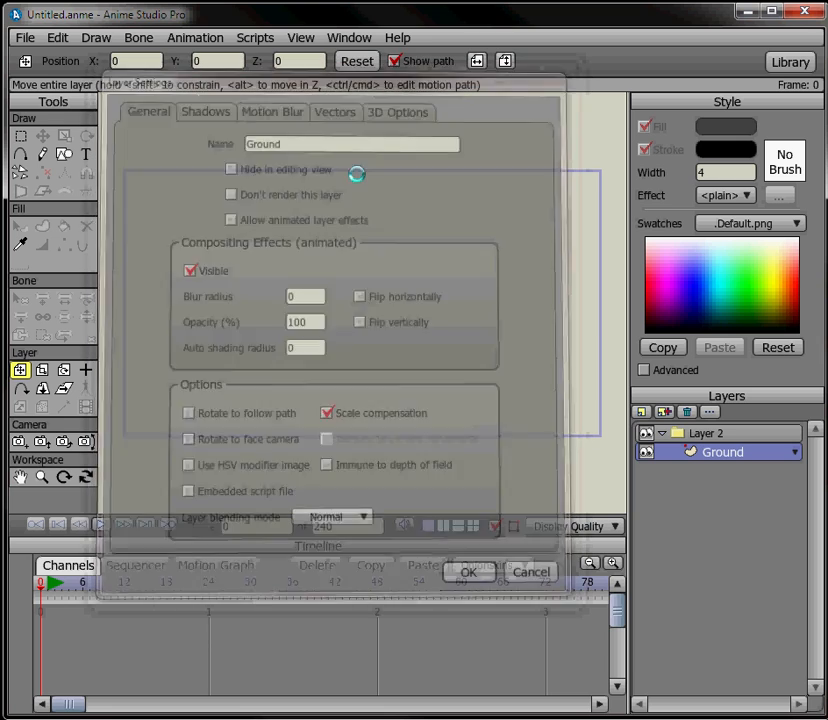
left_click(466, 571)
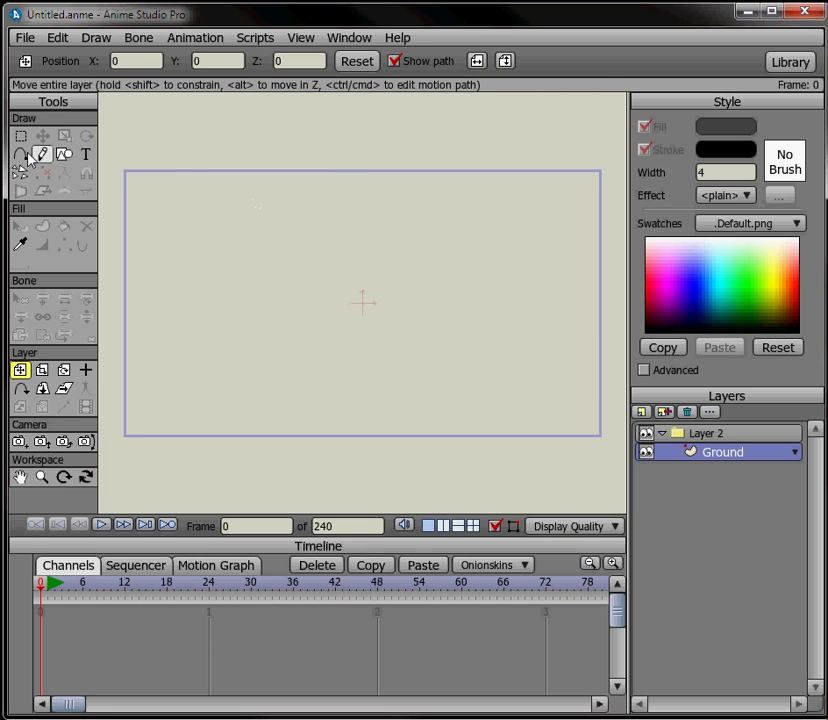
Outline the ground shape with Add Point, placing the left peak and slope points
left_click(20, 153)
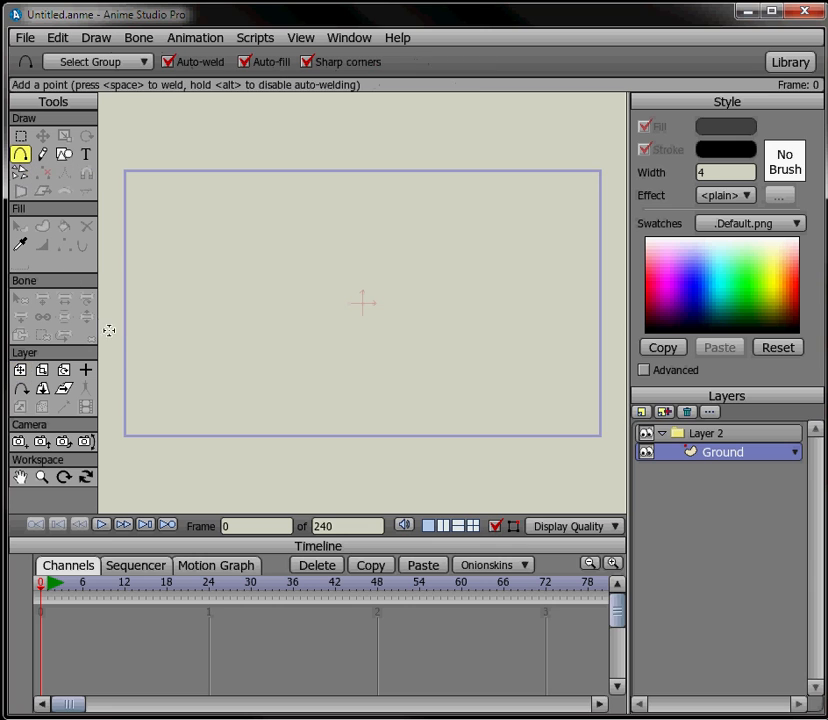
left_click_drag(127, 345, 181, 249)
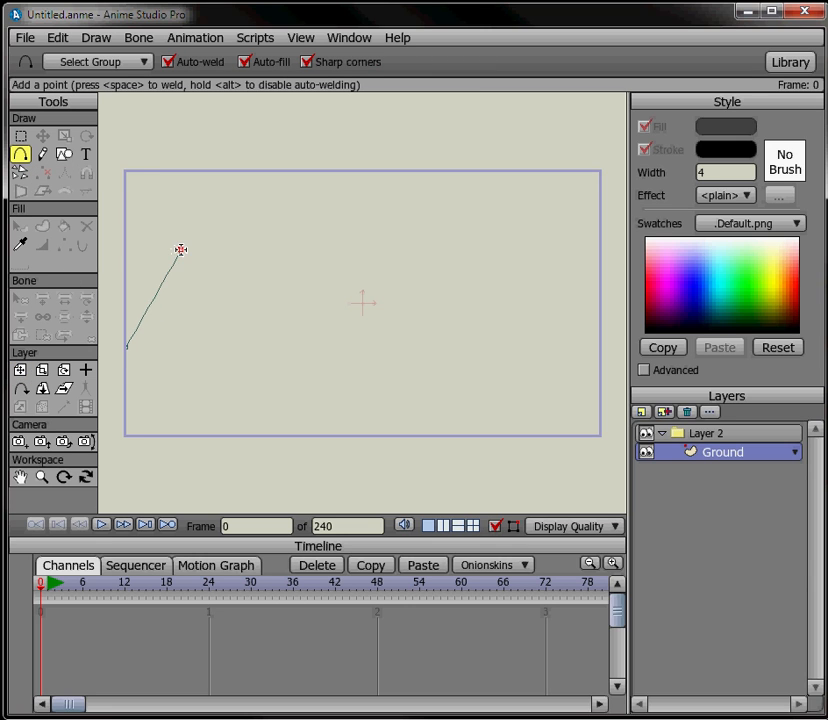
left_click(240, 345)
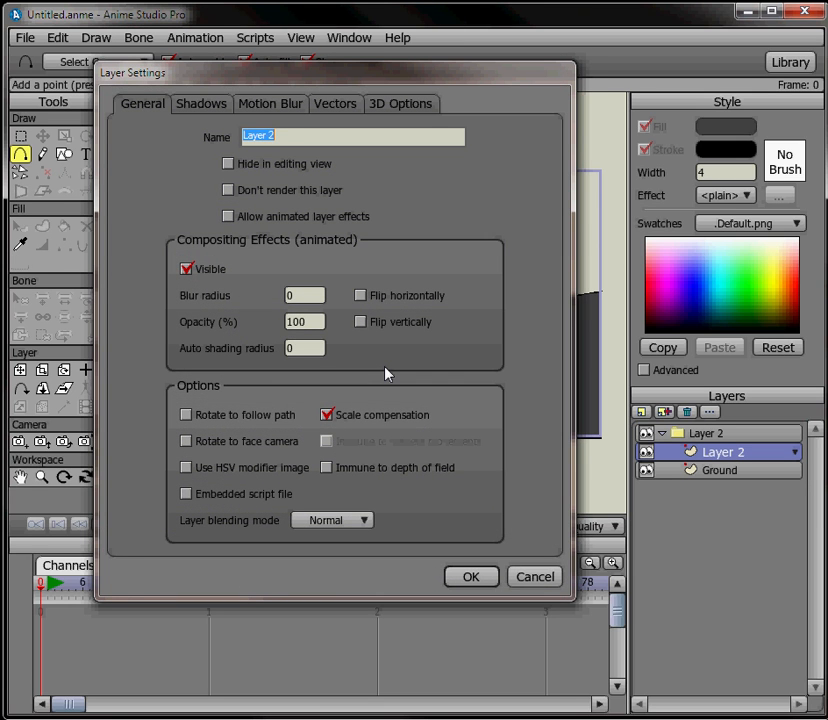
Name the new layer White Ball and draw a white oval from Basic Colors
type("White Ba")
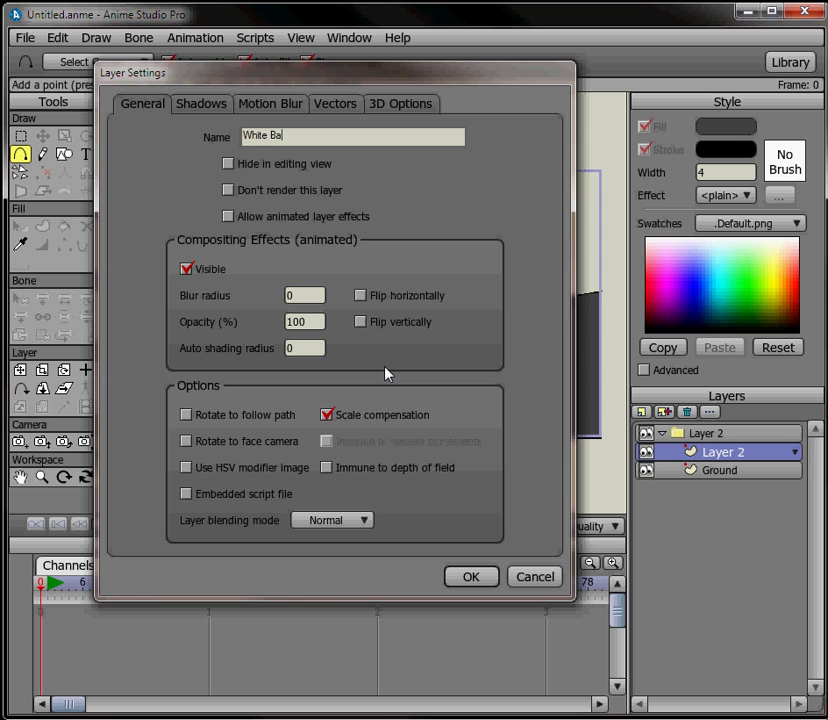
left_click(470, 576)
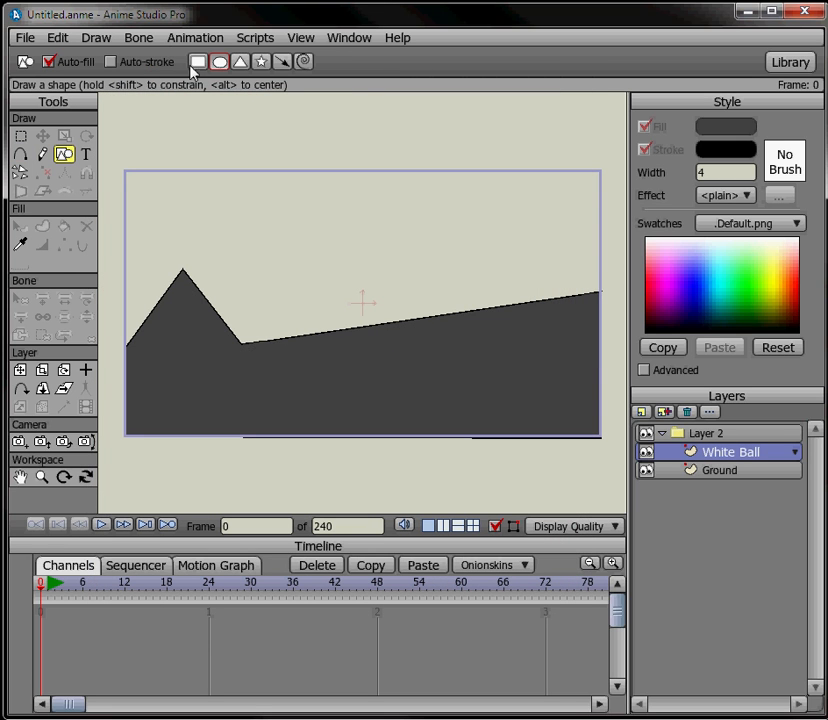
left_click(110, 61)
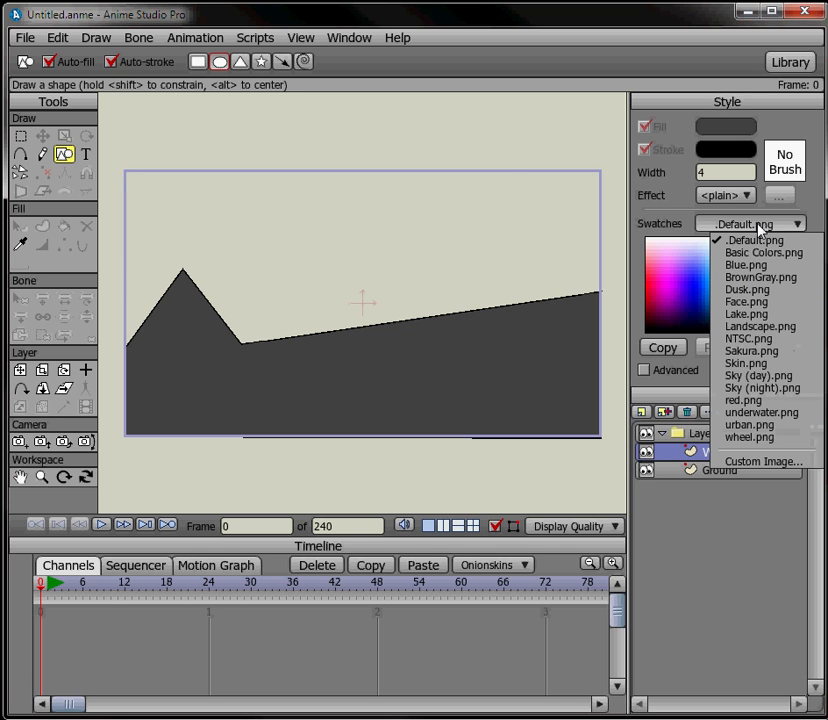
mouse_move(772, 252)
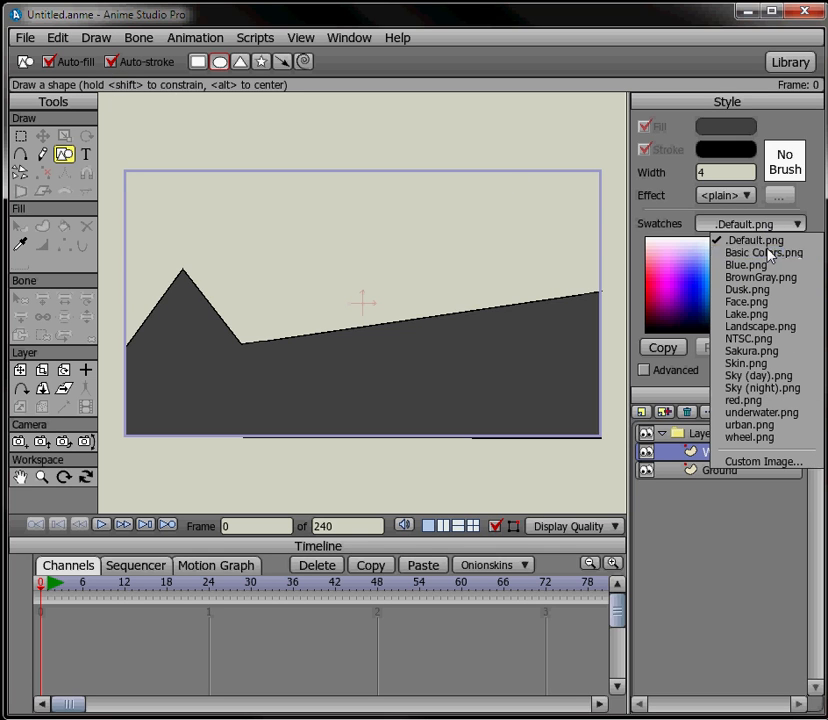
left_click(765, 252)
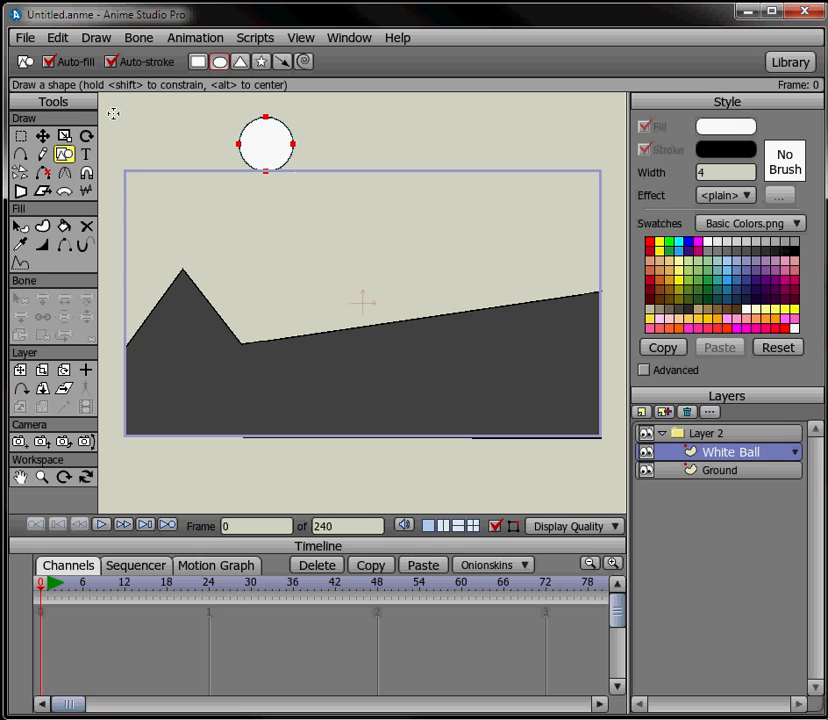
Move the white circle down to sit just above the ground
left_click(19, 135)
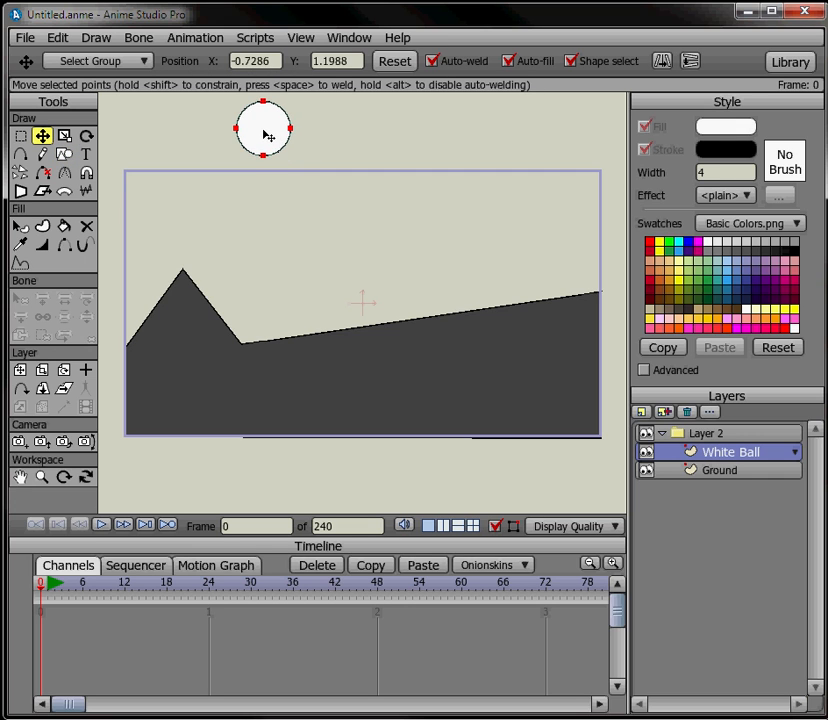
left_click_drag(265, 128, 267, 177)
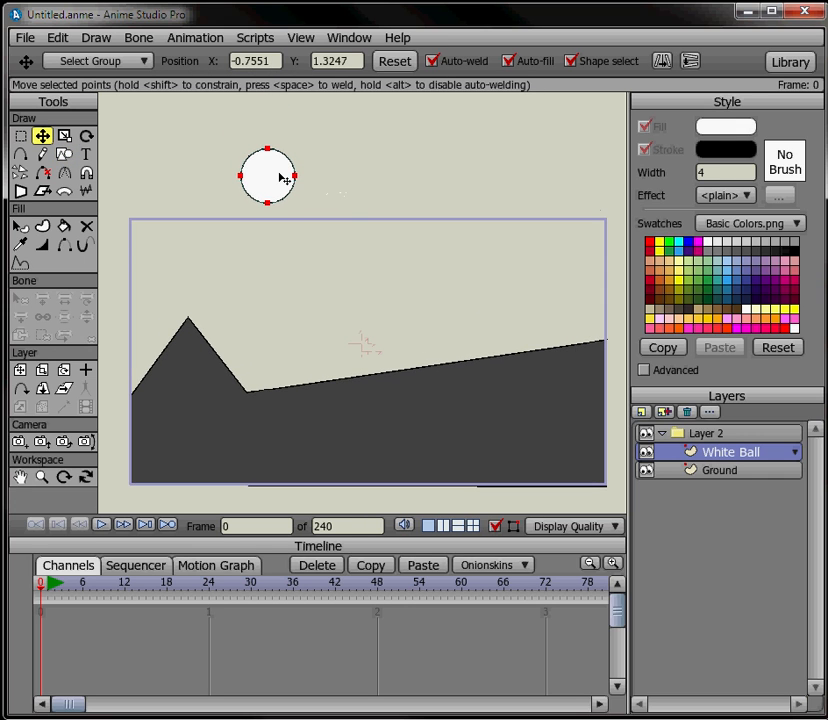
left_click_drag(266, 176, 263, 167)
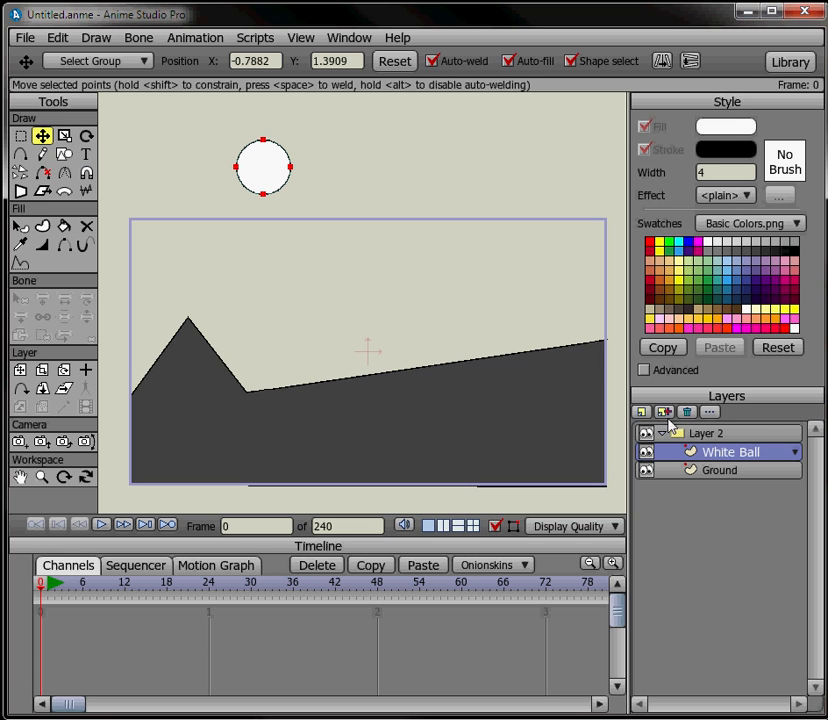
left_click(651, 412)
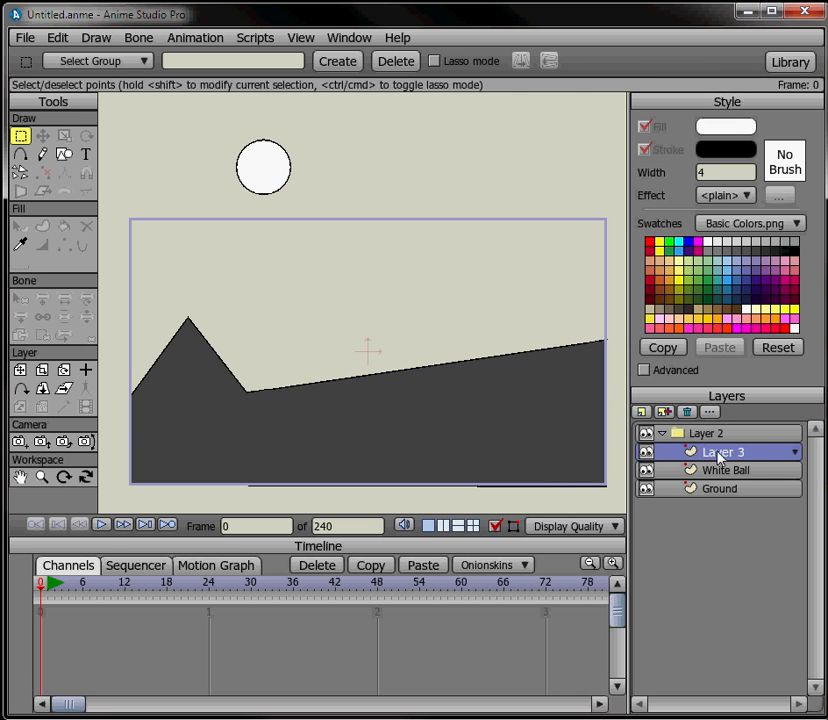
Rename Layer 3 to Green Ball and draw a small green circle on it
double_click(722, 451)
type("Green Ba")
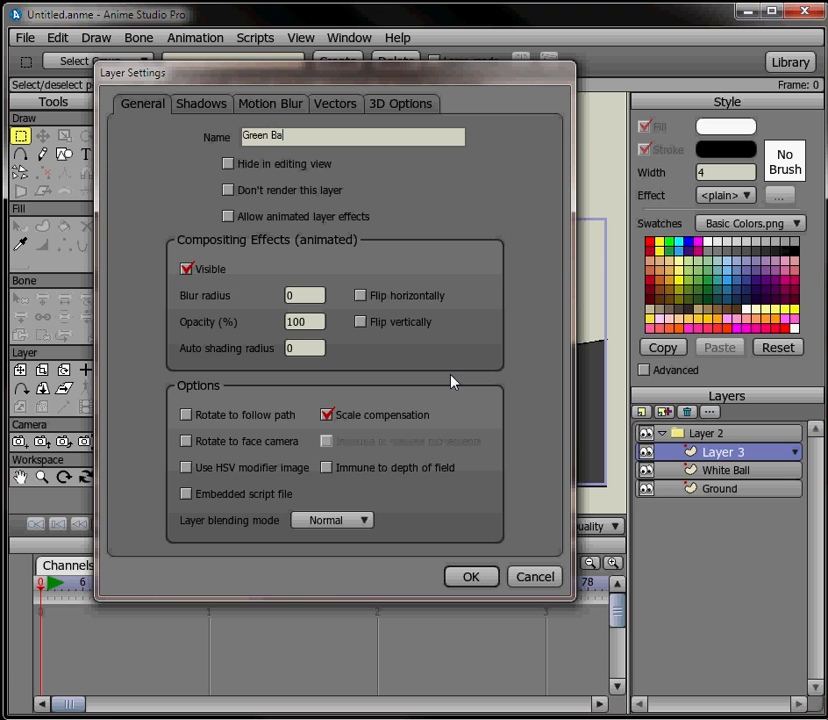
left_click(470, 576)
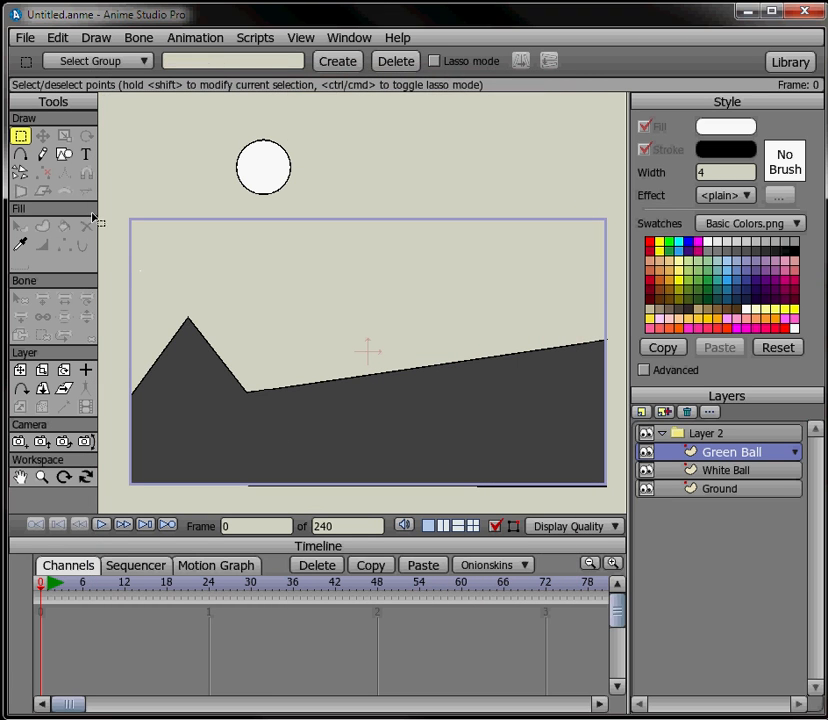
left_click(63, 154)
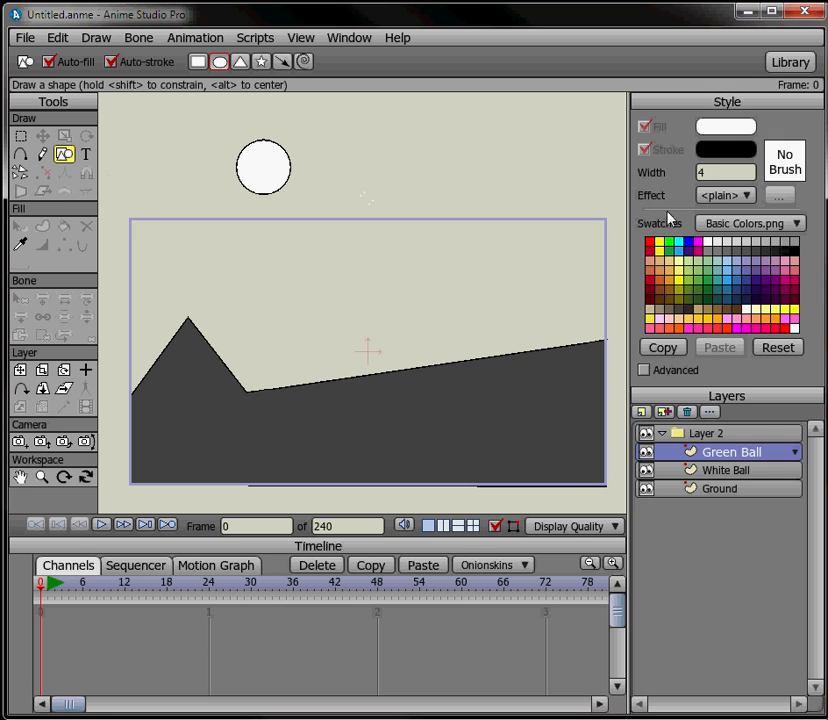
left_click(670, 255)
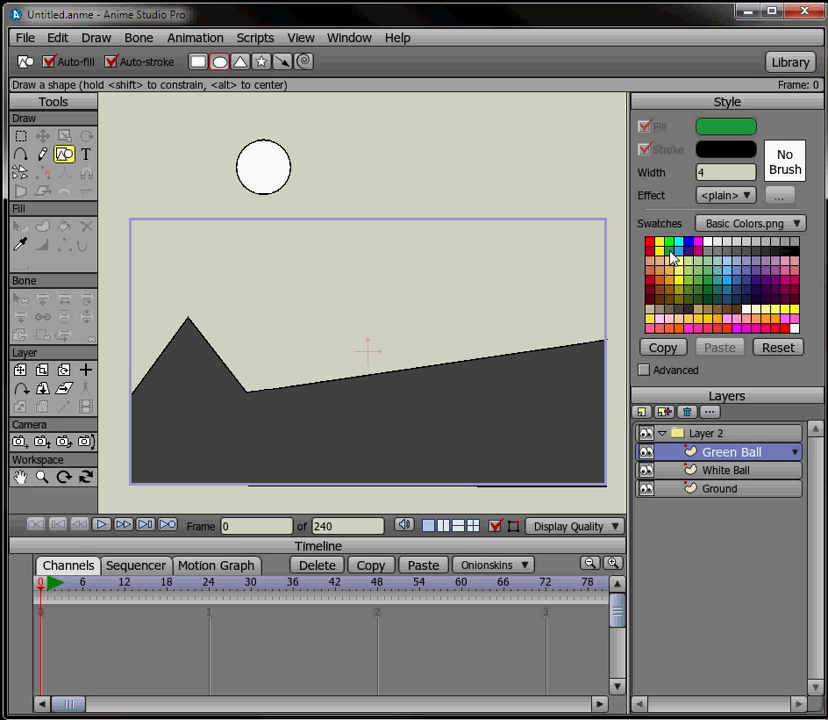
left_click(358, 168)
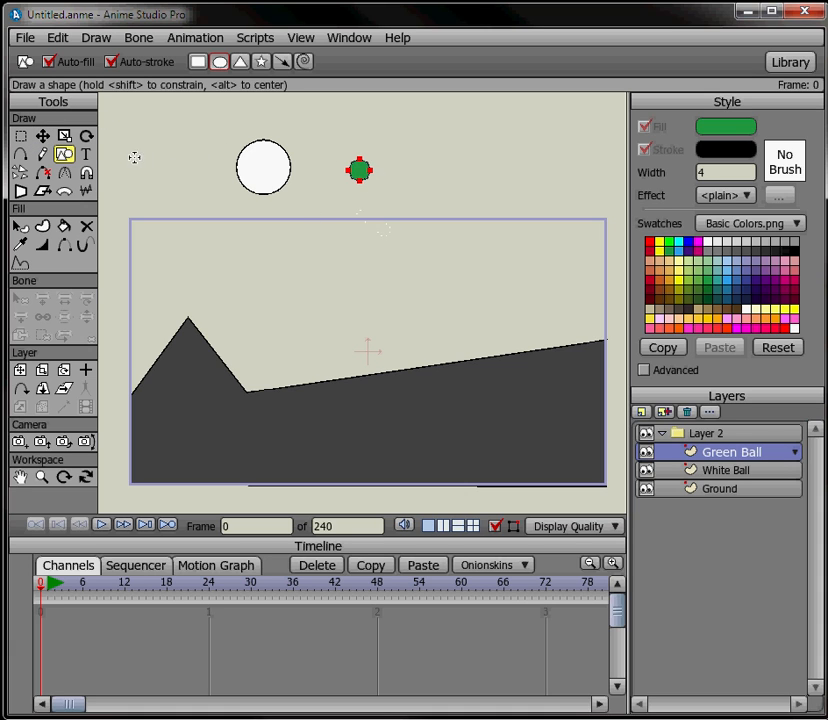
mouse_move(318, 170)
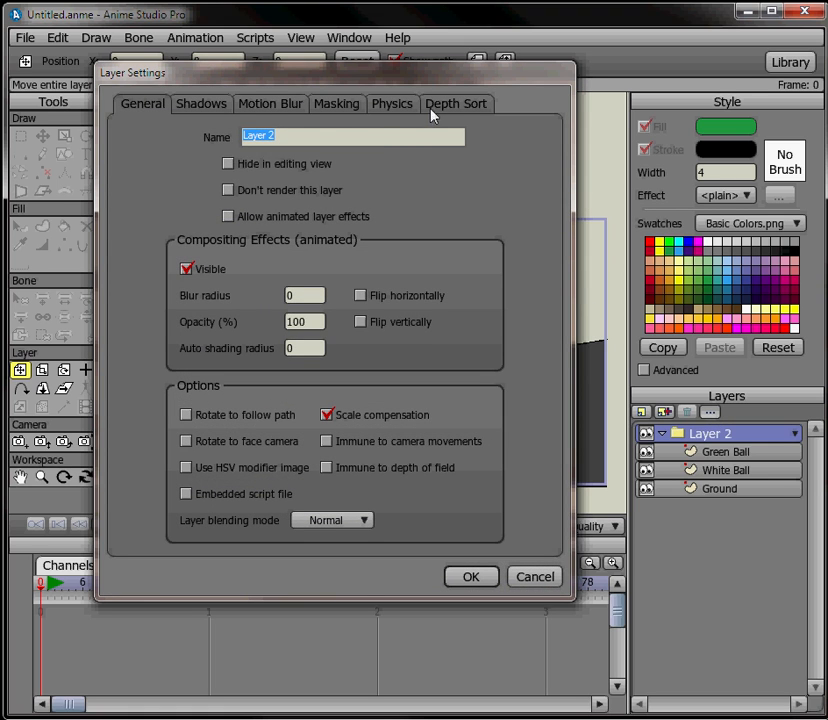
Keep physics enabled on the group layer with gravity direction 270 and magnitude 10
left_click(392, 103)
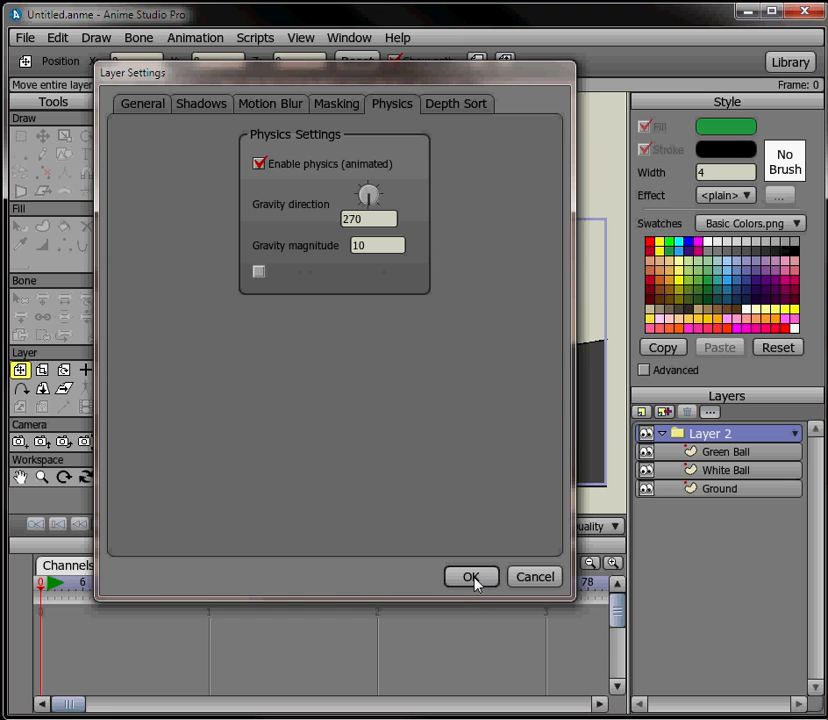
left_click(471, 576)
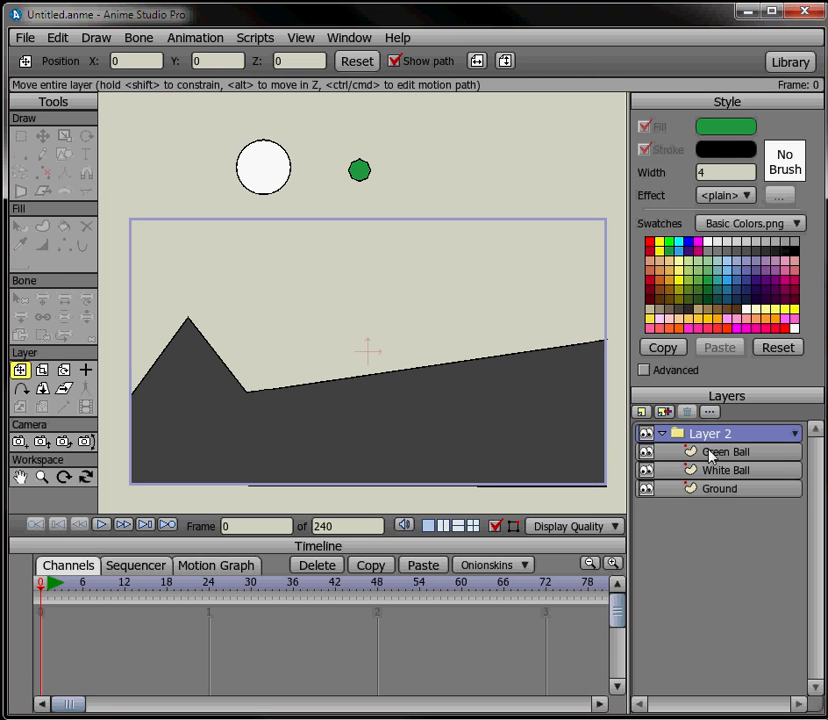
mouse_move(375, 240)
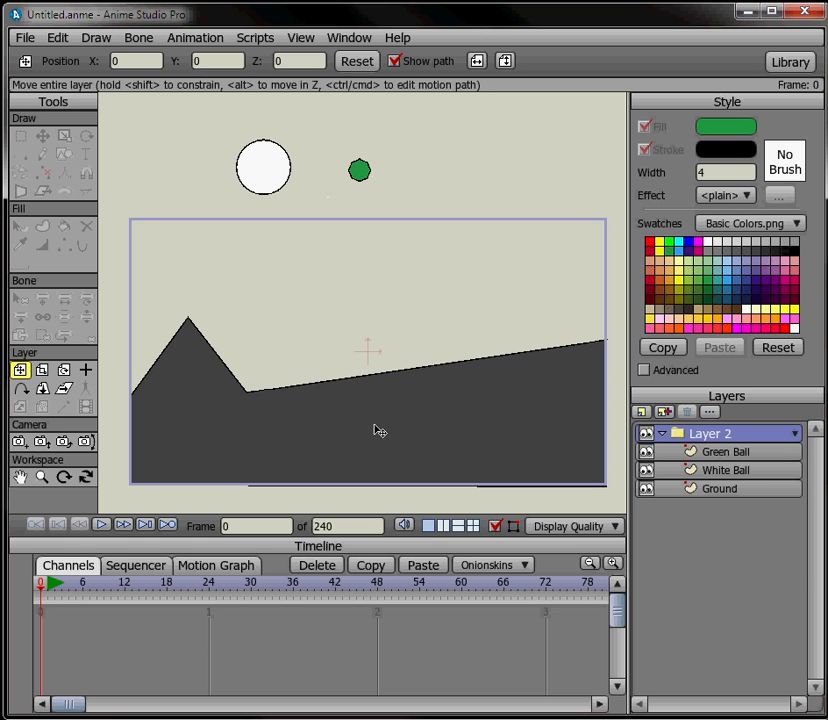
mouse_move(385, 608)
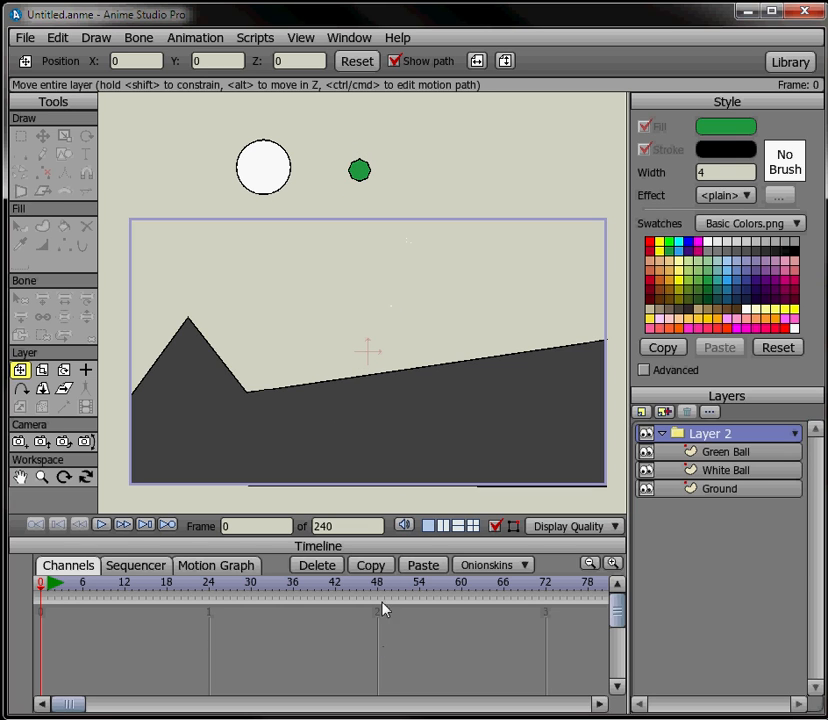
mouse_move(360, 240)
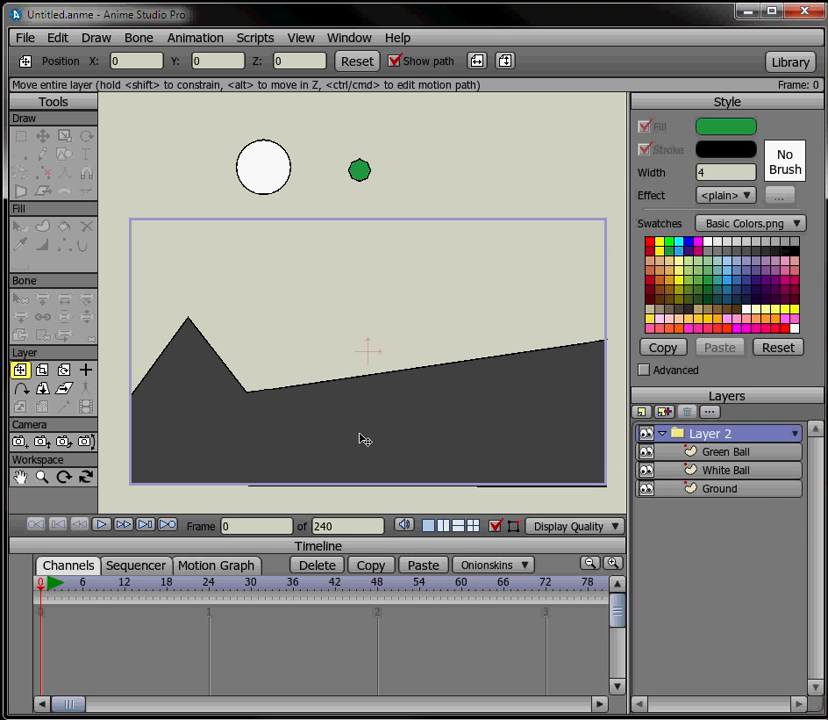
Make Ground a non-moving physics object and preview the balls landing on it
double_click(719, 488)
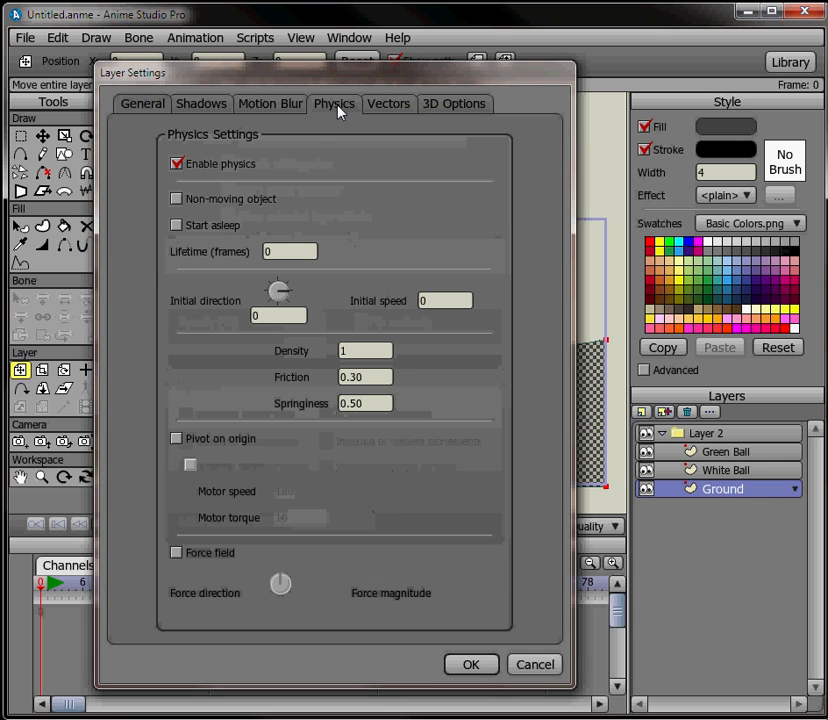
left_click(177, 199)
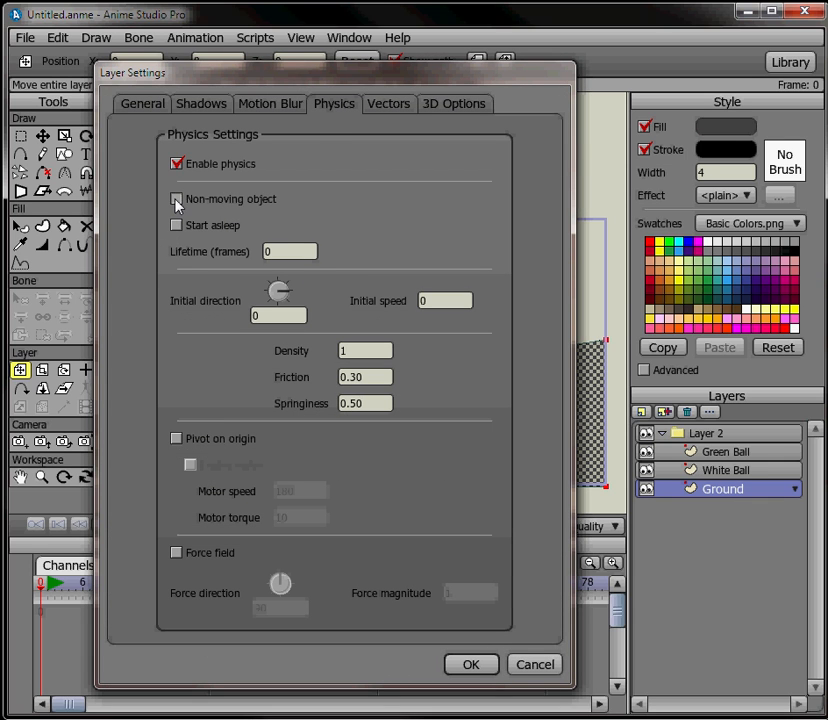
left_click(177, 198)
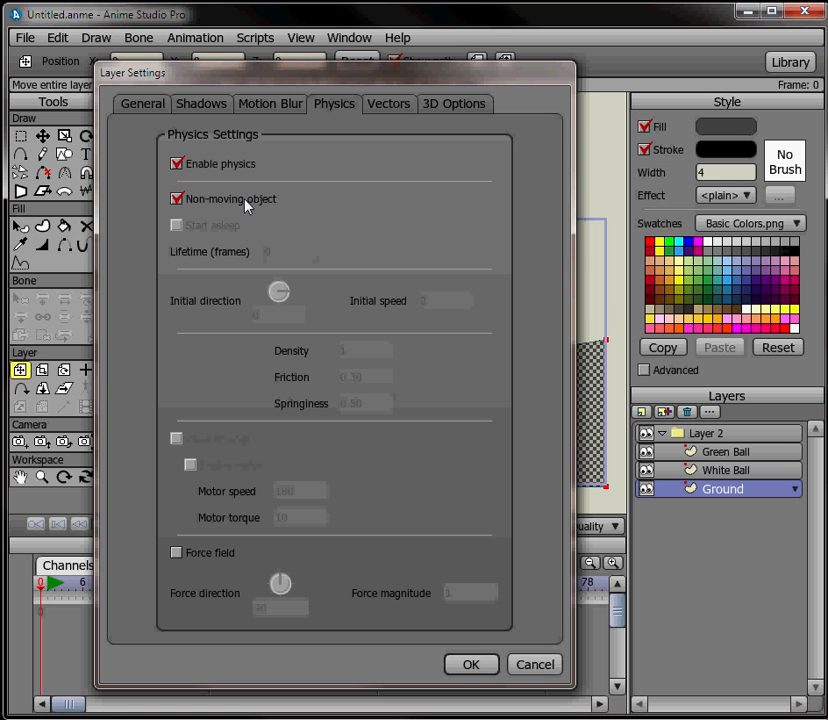
left_click(470, 664)
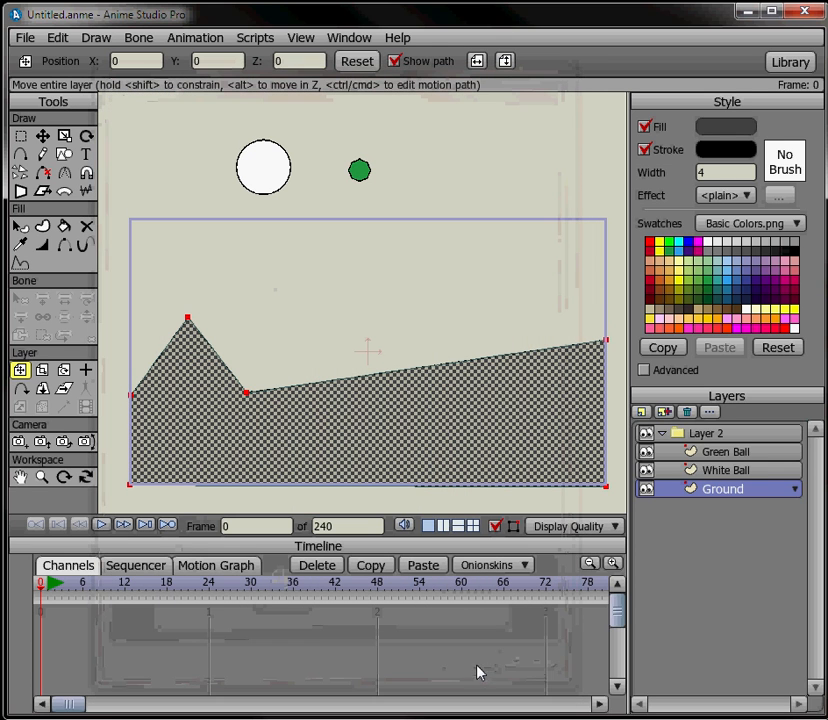
mouse_move(101, 524)
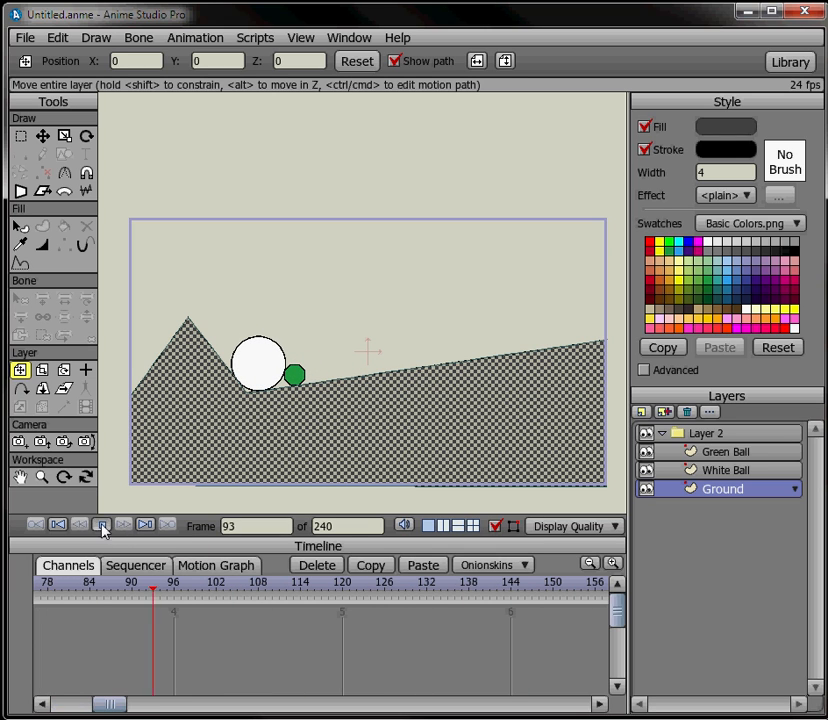
left_click(57, 524)
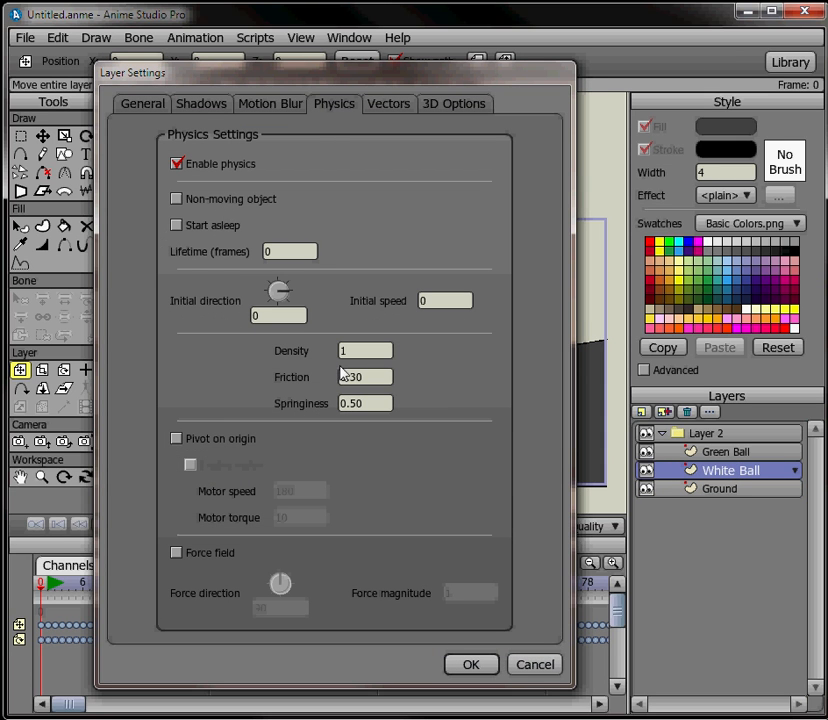
Set the White Ball's physics springiness to 0.80 and friction to 0.10
left_click(350, 403)
type("0.8")
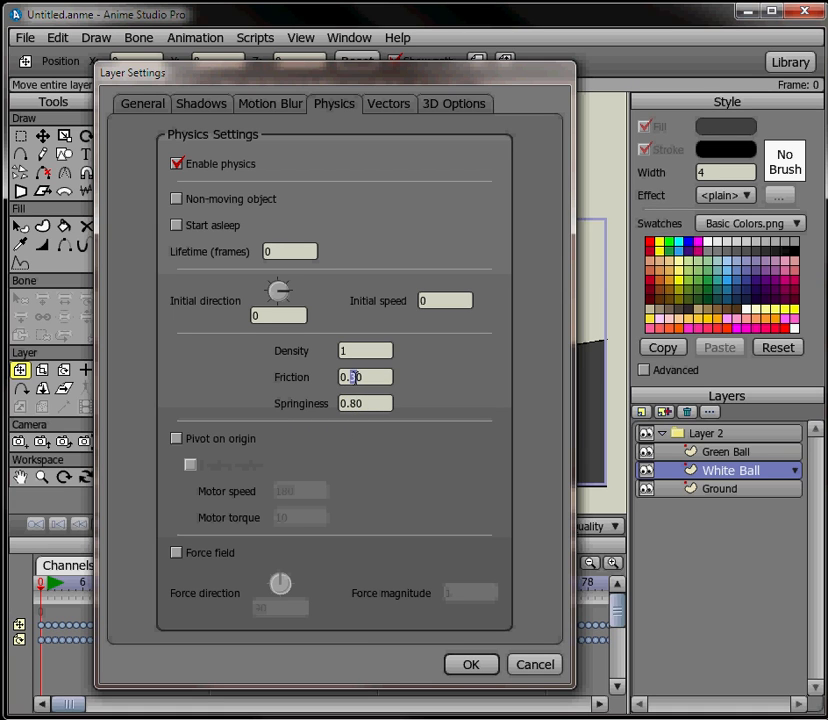
type("0.10")
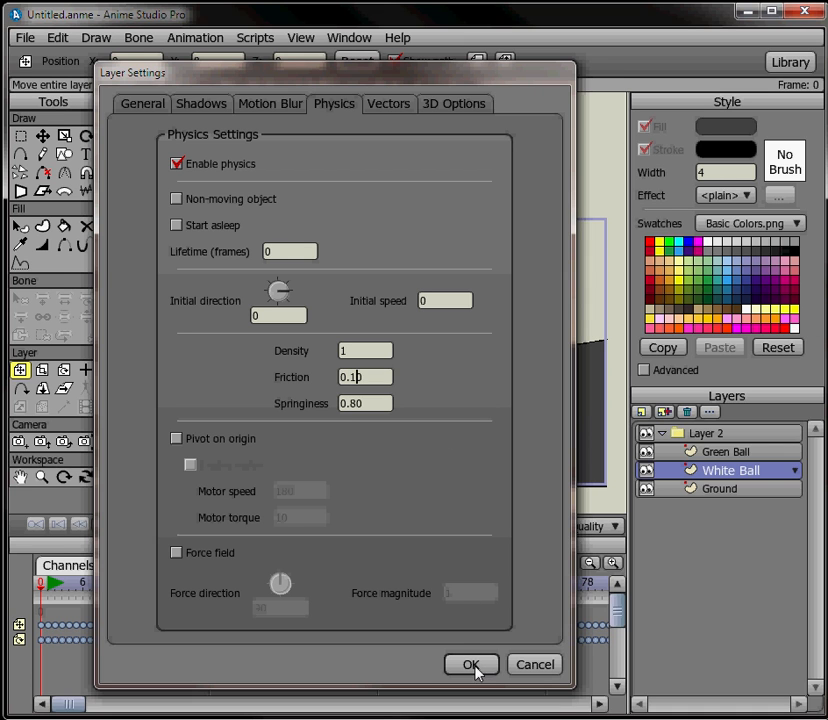
left_click(471, 664)
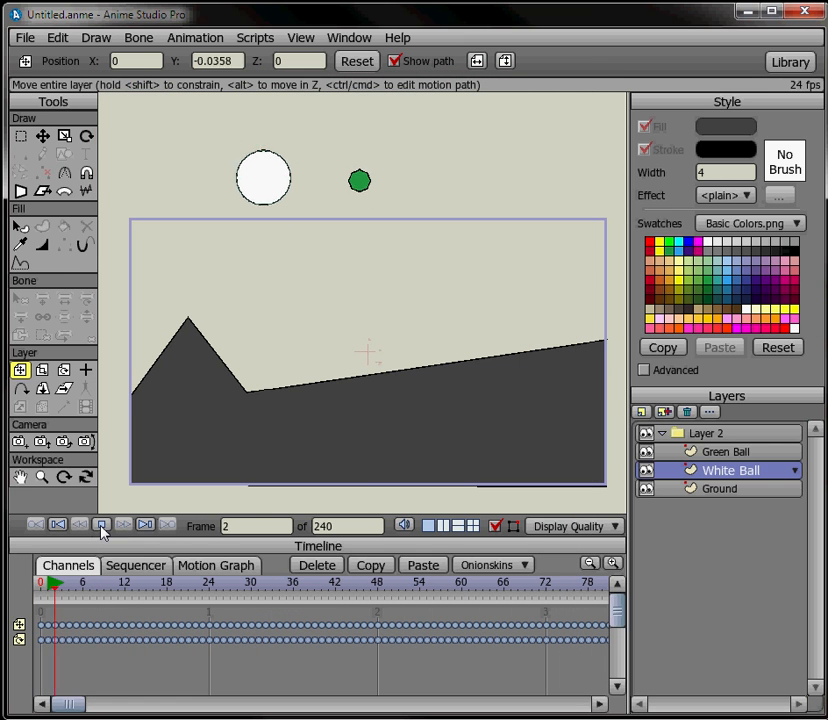
Drag the ground points into a taller peak and deeper valley, replaying the simulation
left_click(101, 524)
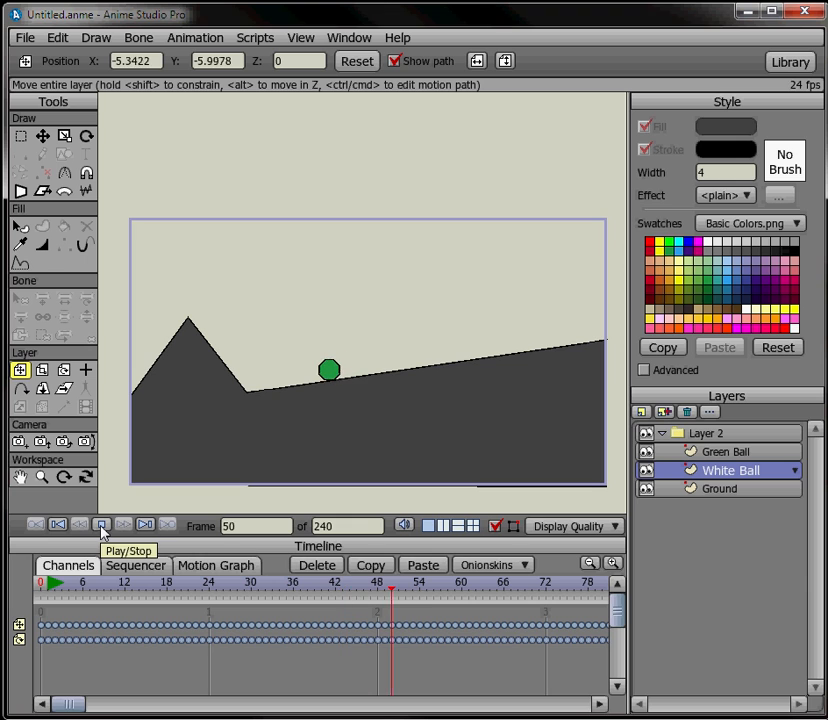
left_click(100, 524)
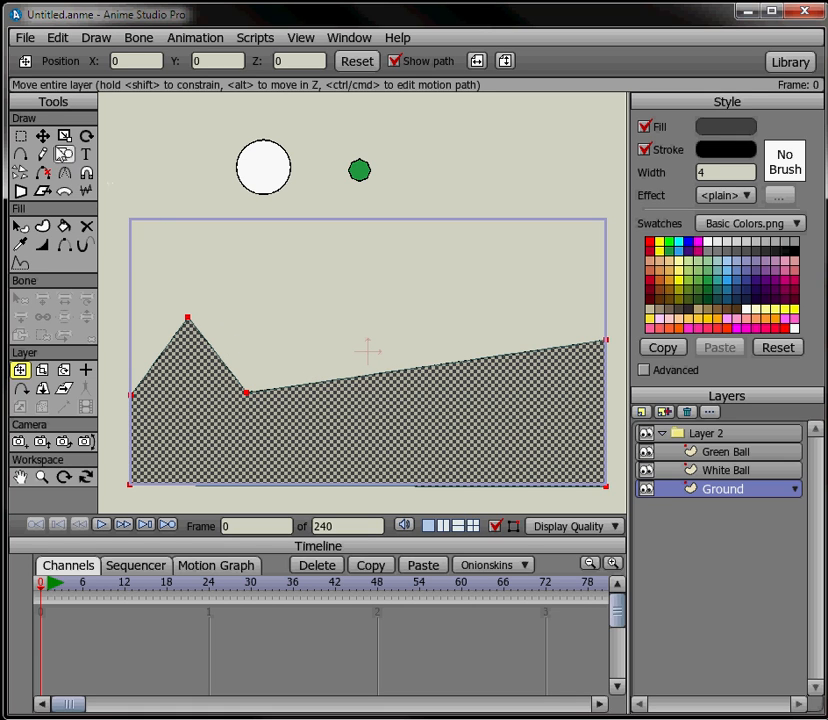
left_click(43, 135)
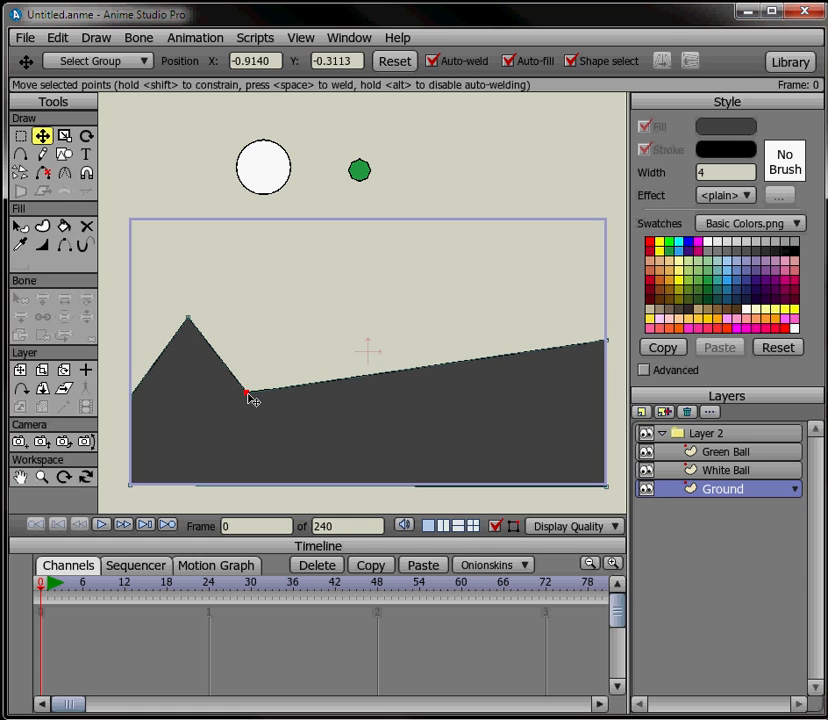
left_click_drag(248, 390, 238, 455)
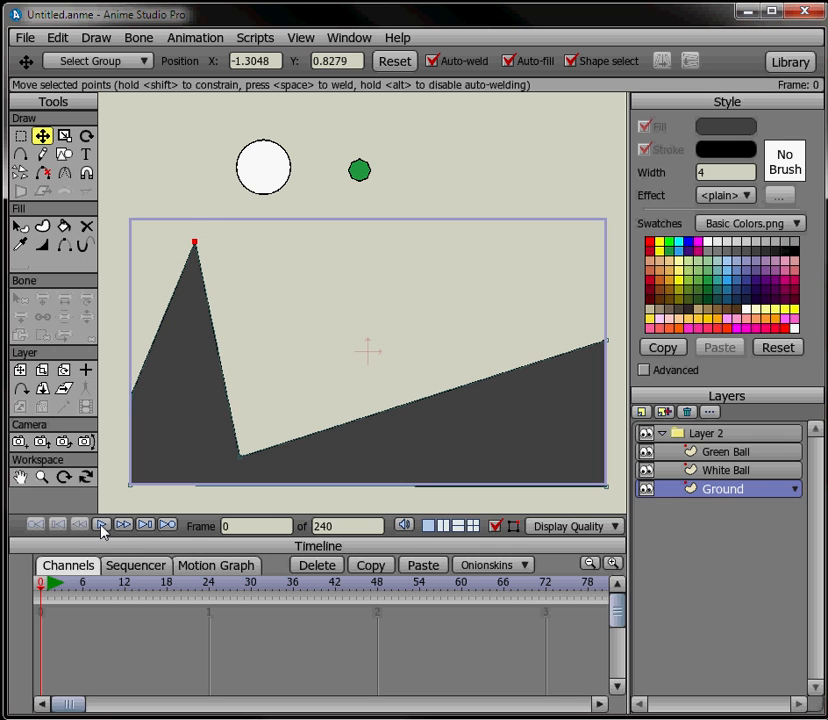
left_click(101, 524)
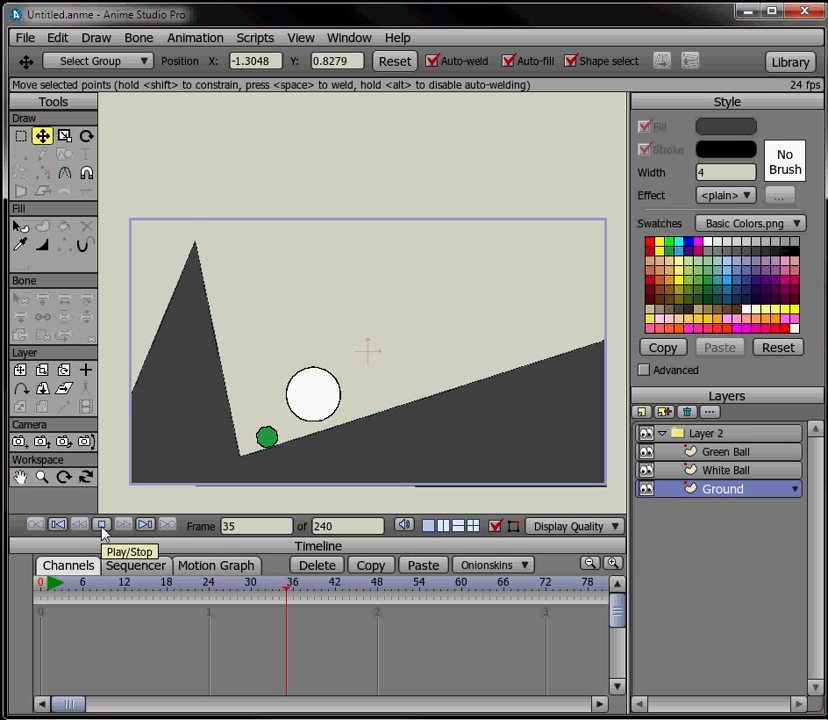
left_click(100, 524)
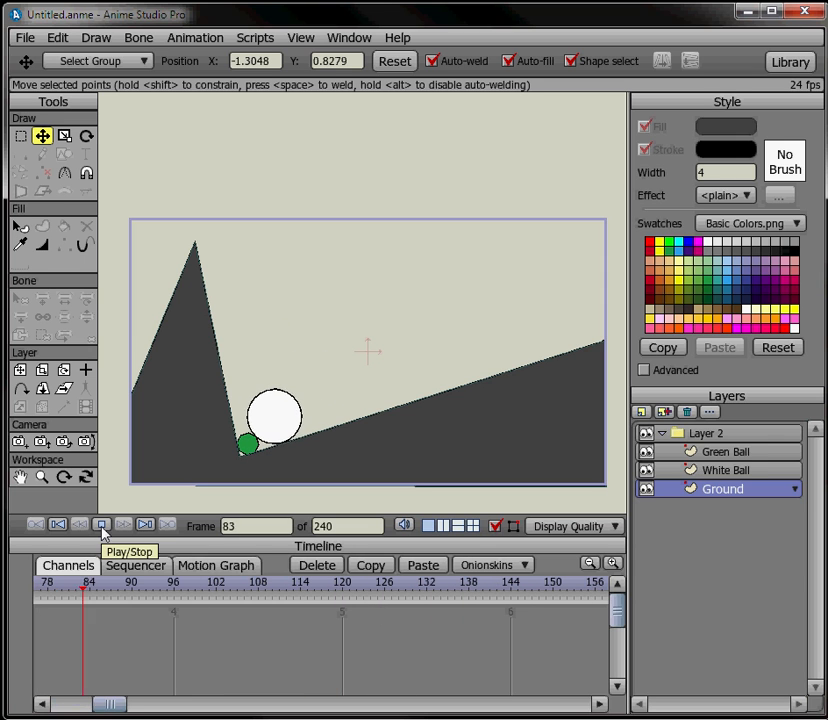
left_click(101, 524)
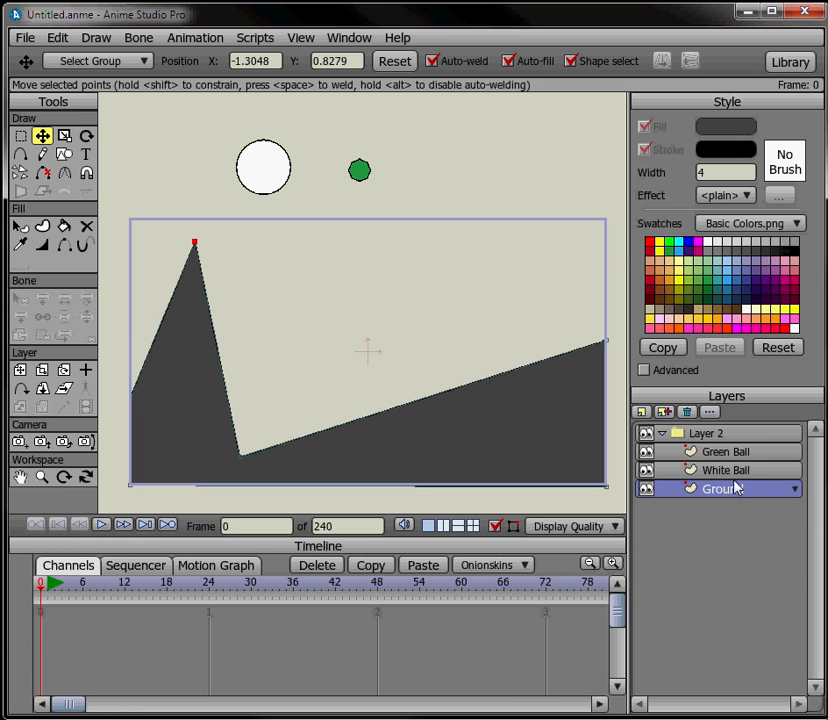
Give the Green Ball physics springiness 0.70 and friction 0.20
double_click(730, 451)
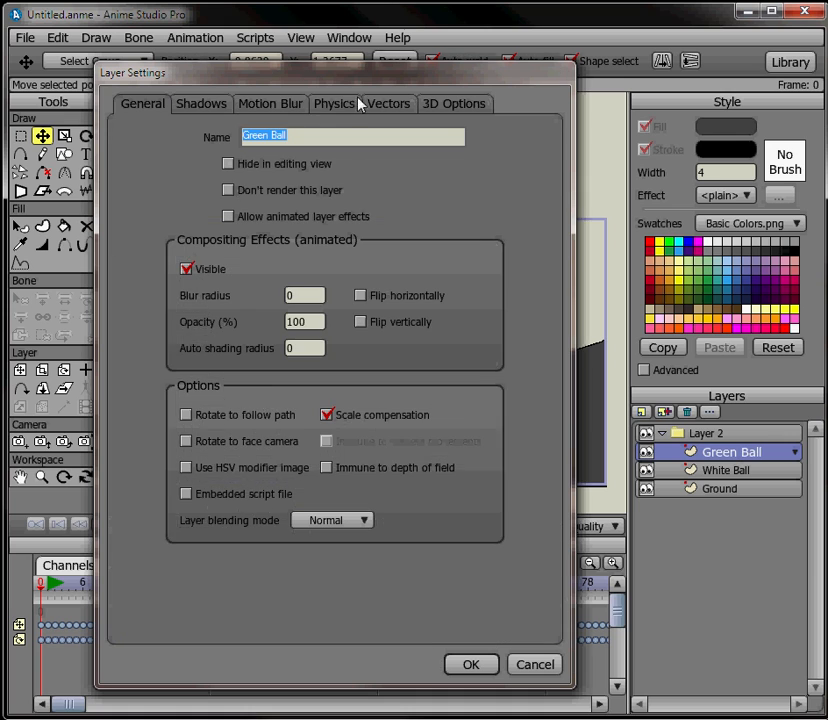
left_click(334, 103)
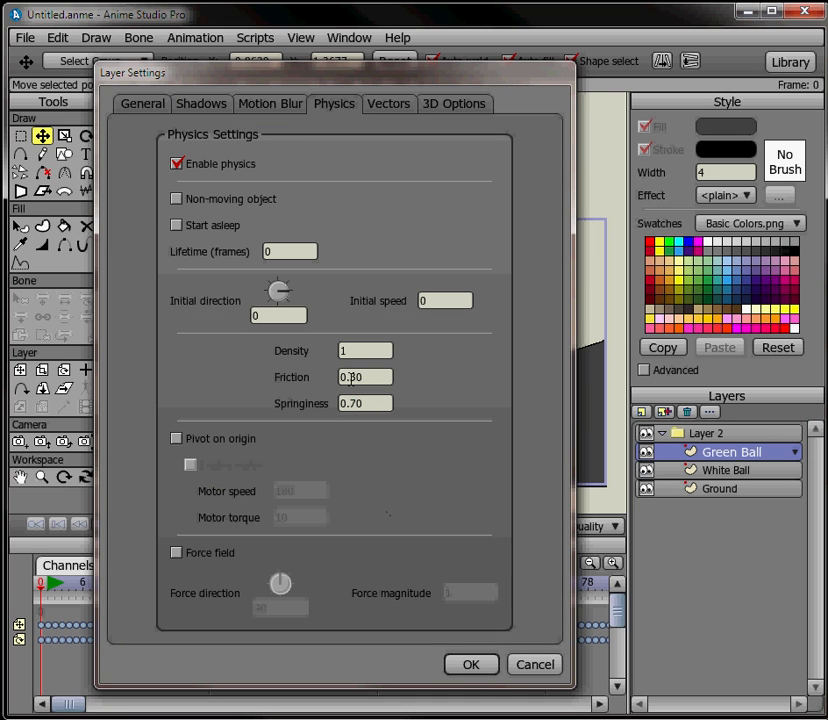
left_click(365, 377)
type("0.2")
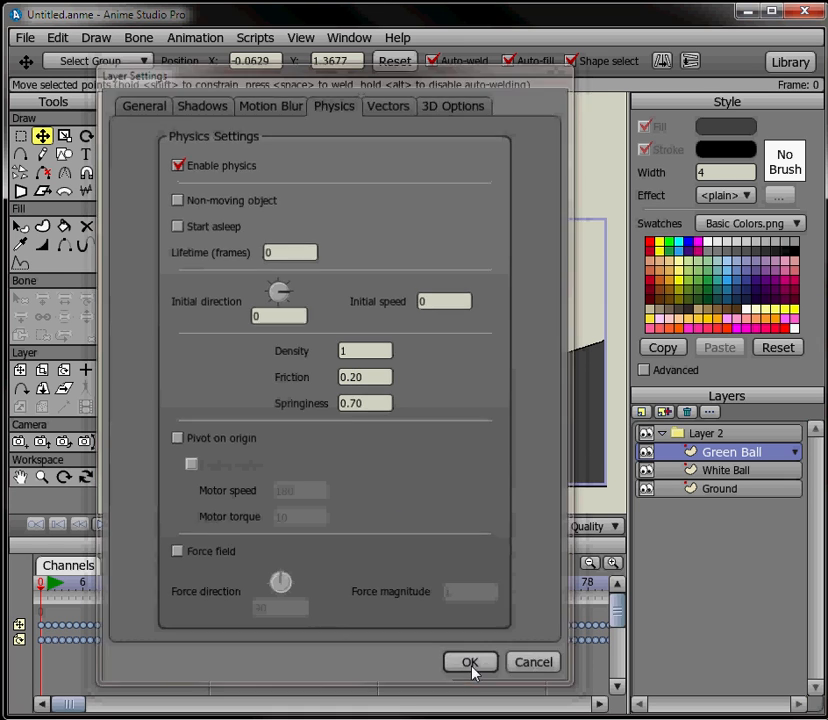
left_click(470, 662)
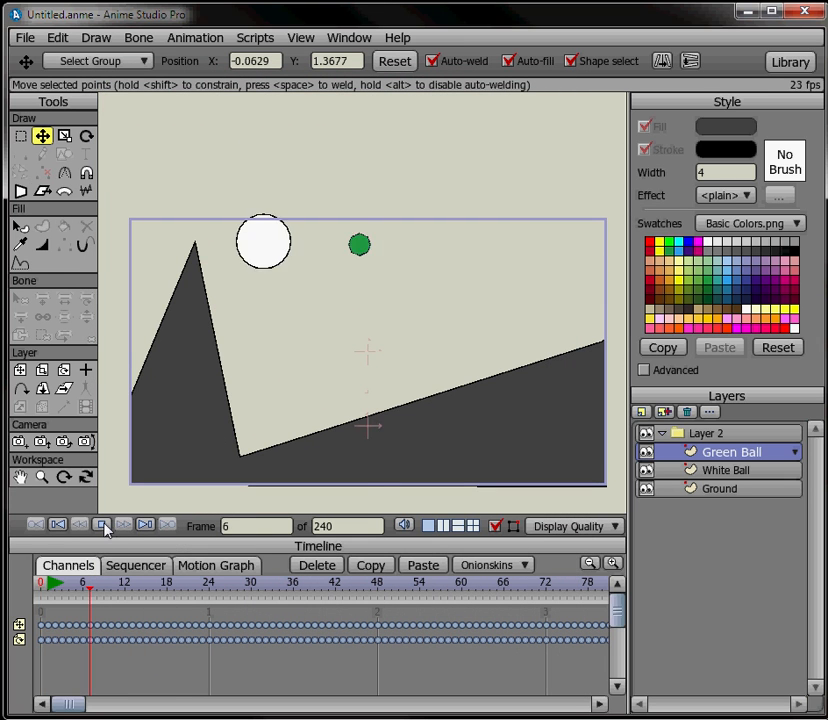
left_click(102, 524)
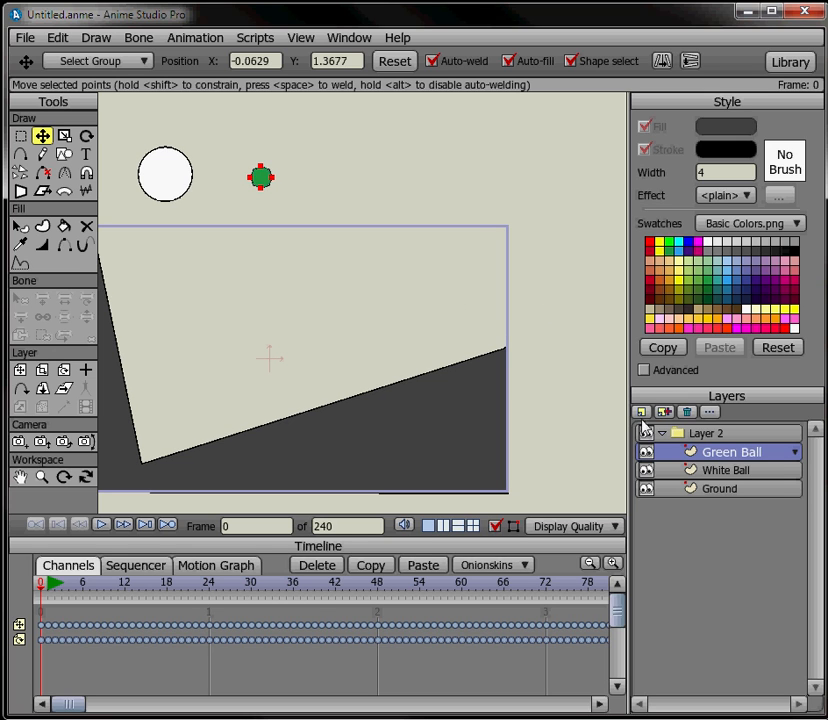
Add a Red Ball layer and draw a small red circle right of the frame
left_click(644, 412)
type("Red Ball")
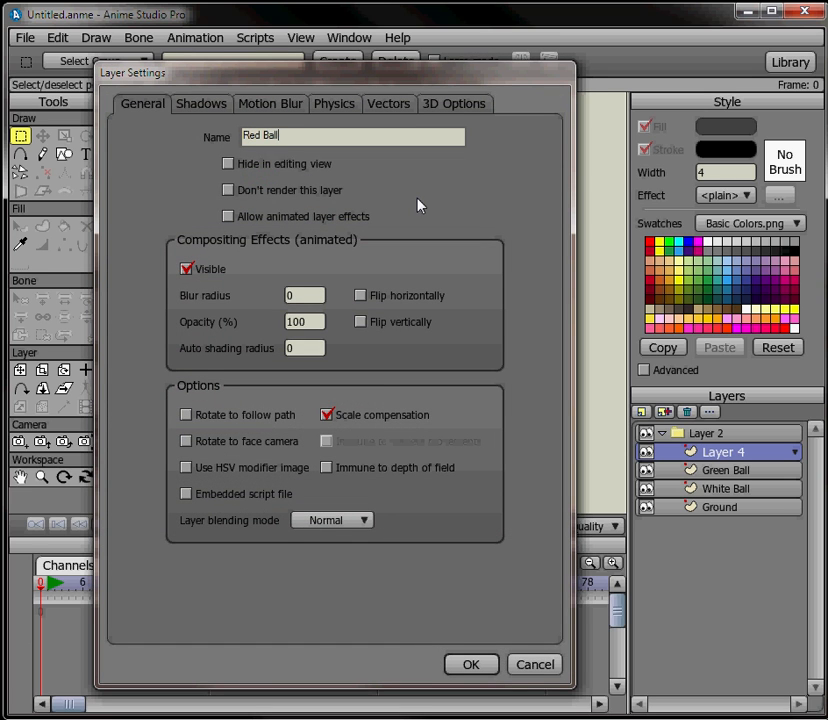
left_click(470, 664)
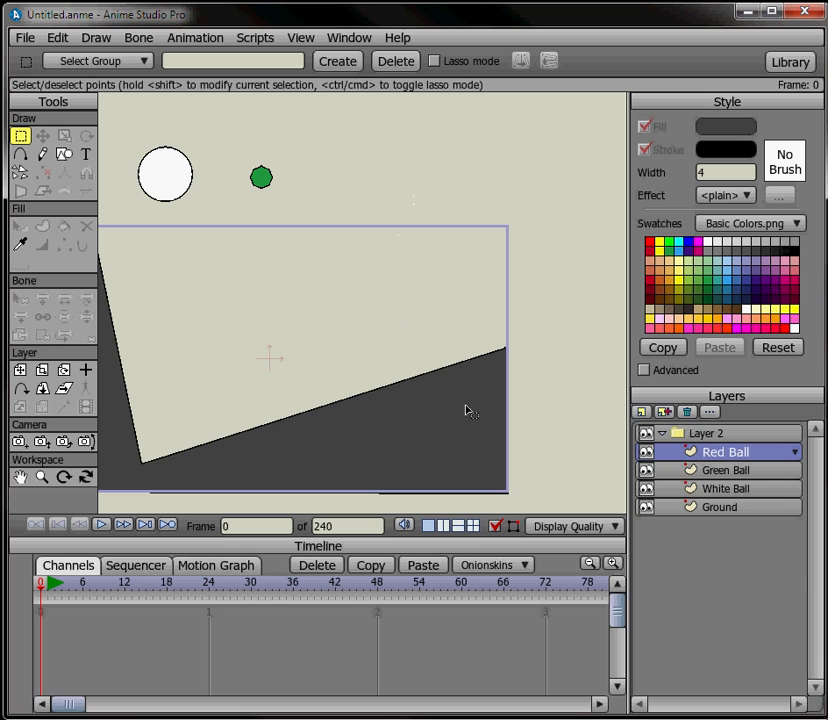
left_click(64, 154)
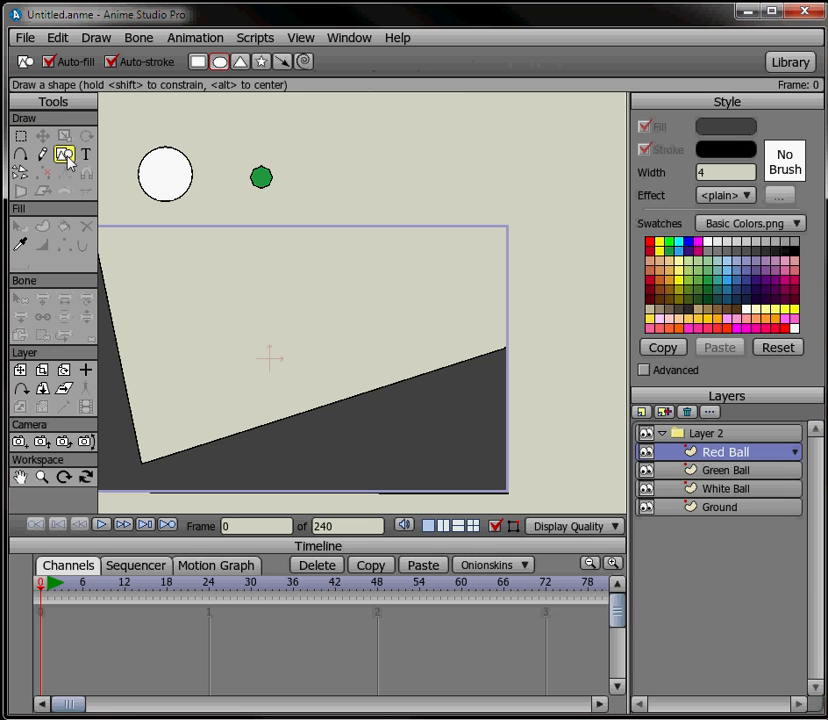
left_click(112, 61)
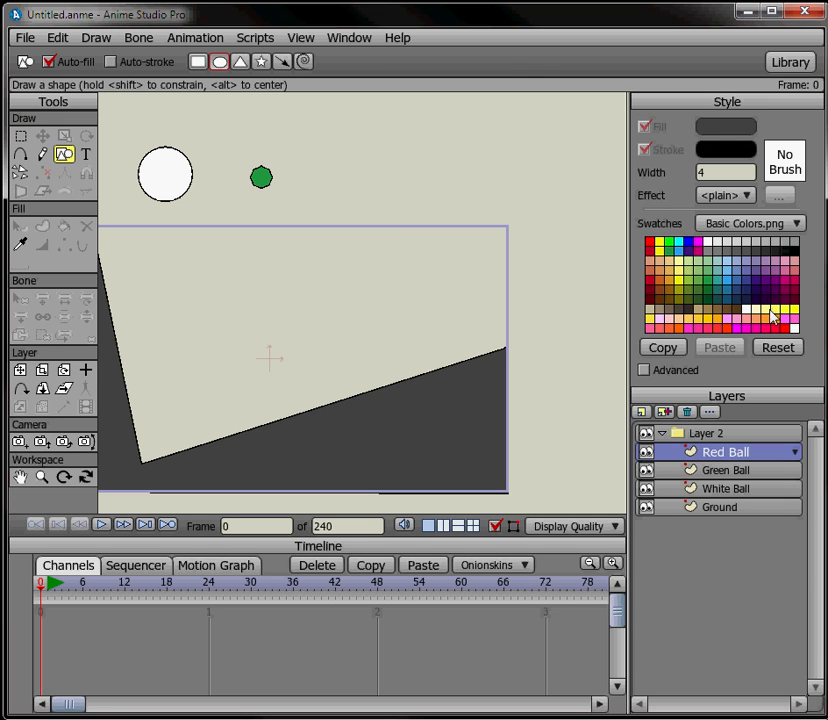
left_click(785, 316)
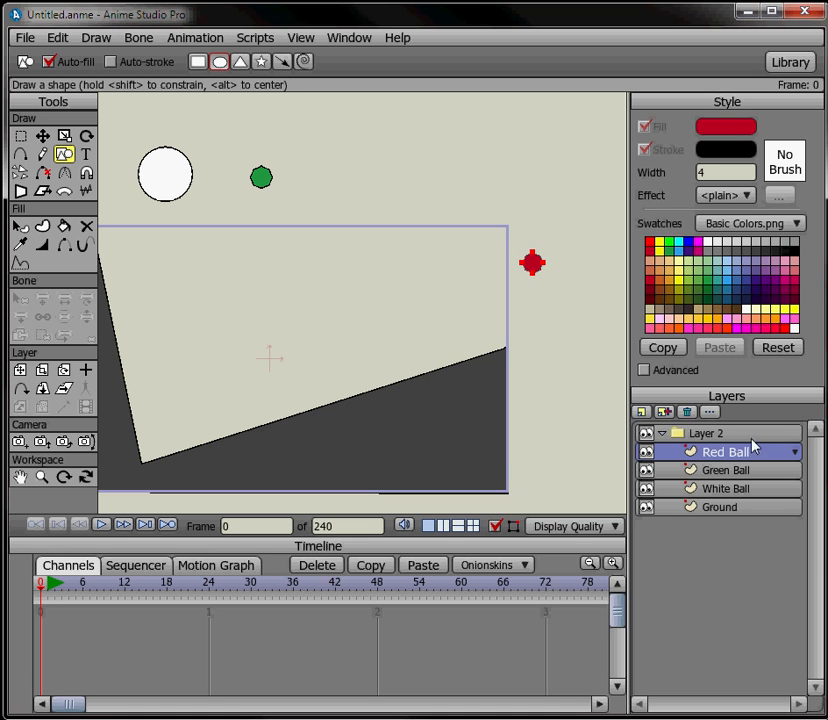
Give the Red Ball physics direction 195.14, speed 1, friction 0.20 and springiness 0.70
double_click(725, 452)
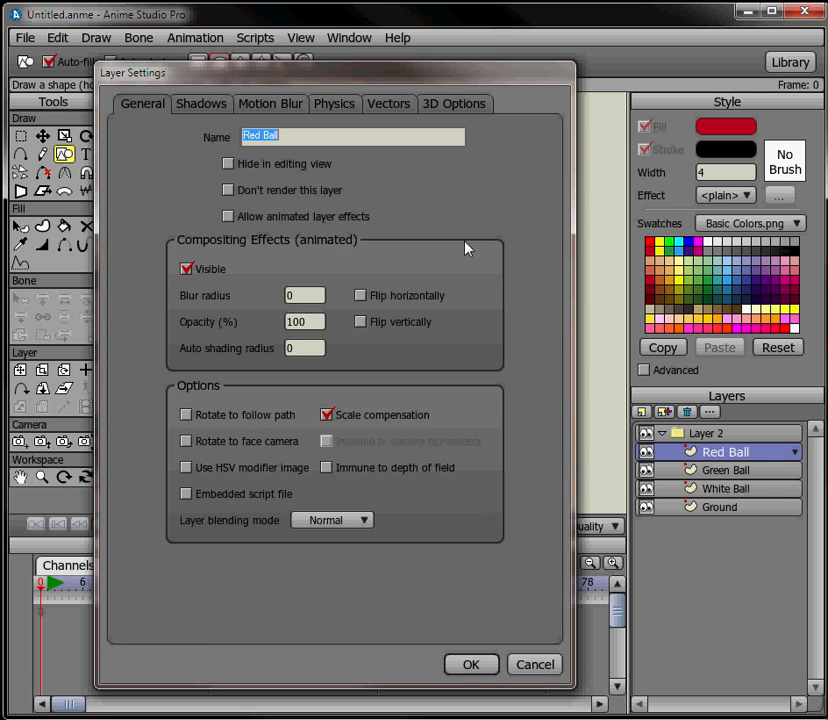
left_click(334, 103)
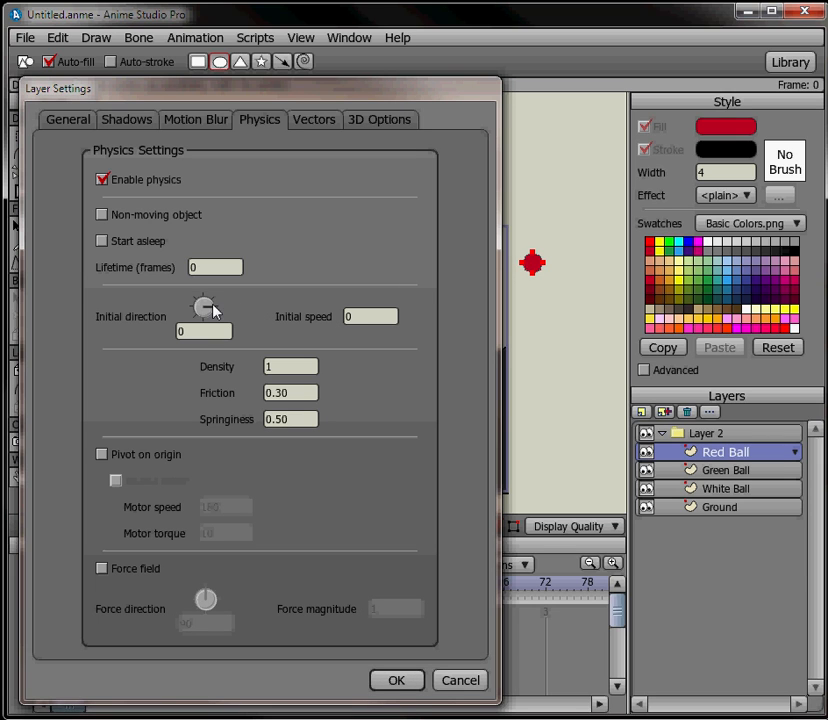
left_click_drag(205, 307, 215, 307)
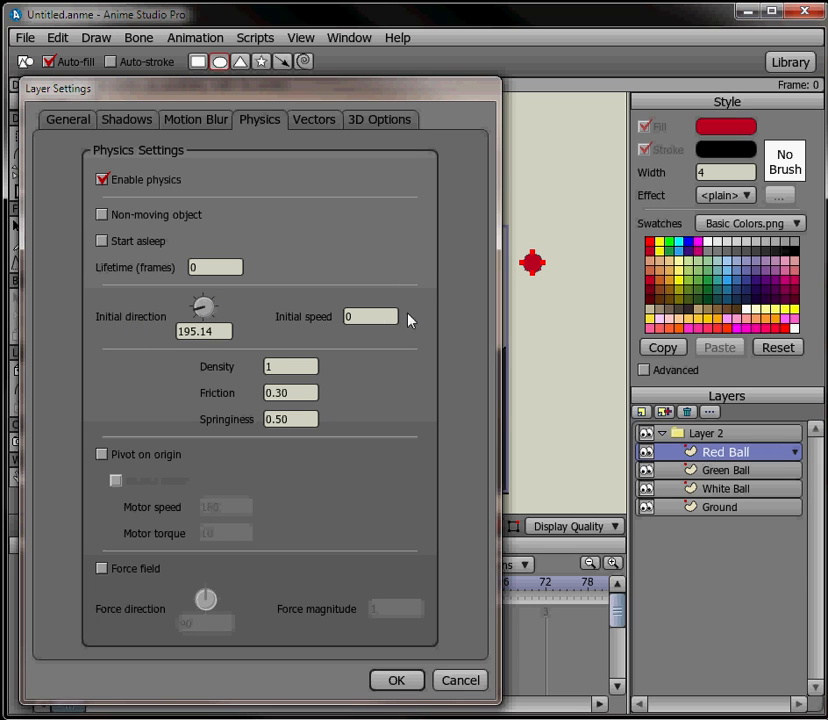
left_click(370, 316)
type("1")
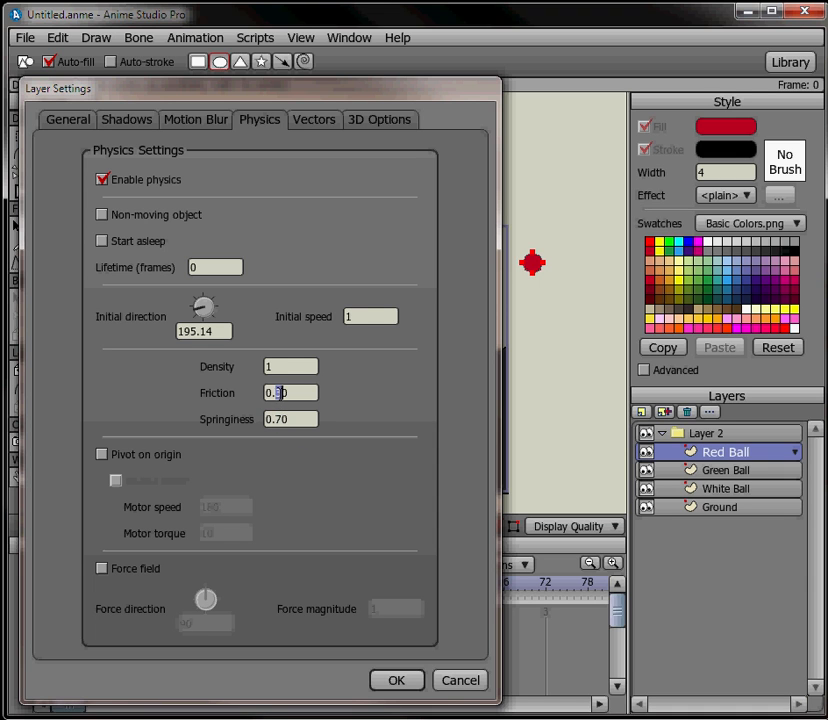
type("0.20")
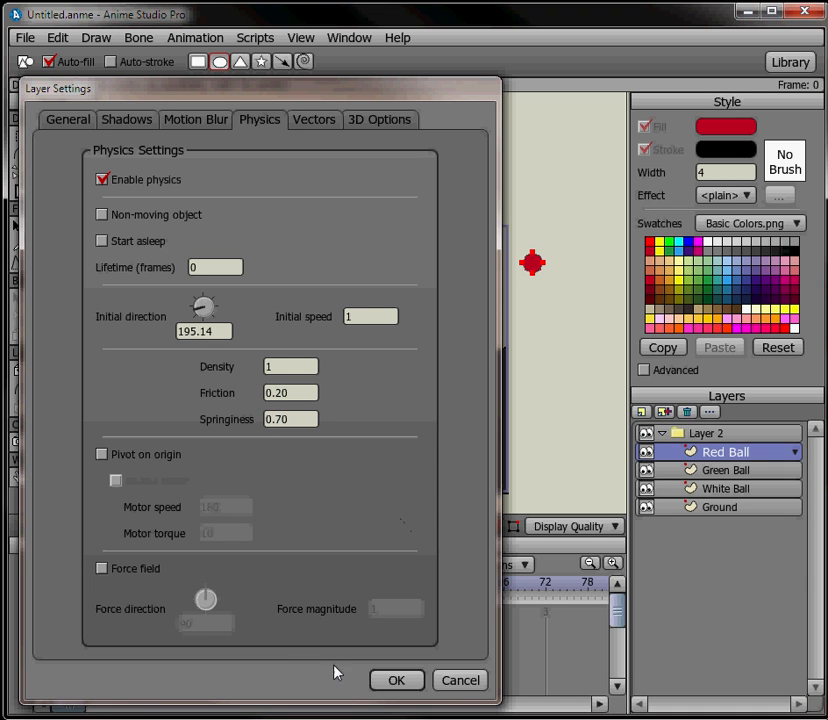
left_click(396, 680)
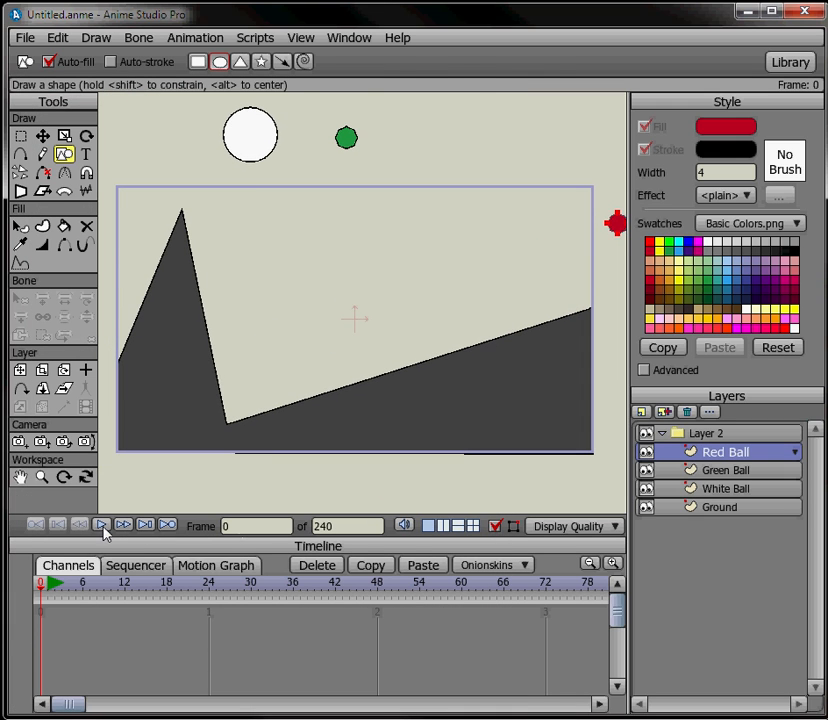
Play the physics simulation, then stop and return to frame 0
left_click(102, 524)
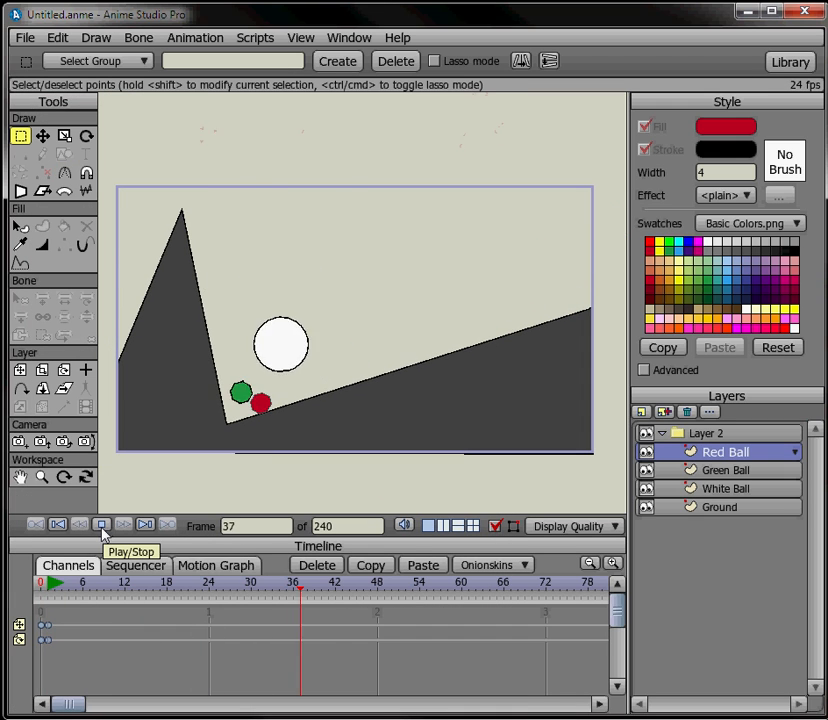
left_click(101, 524)
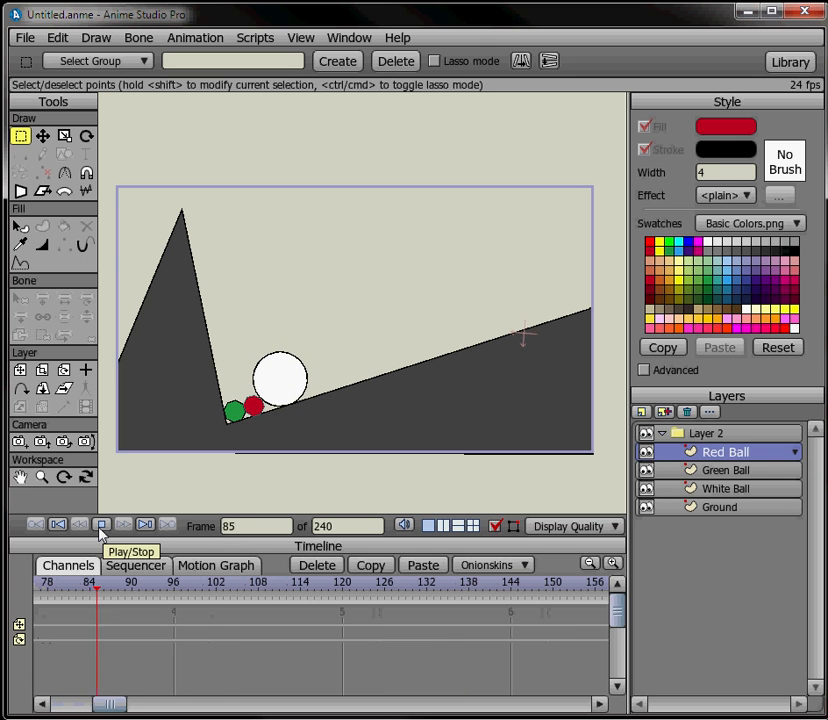
left_click(101, 524)
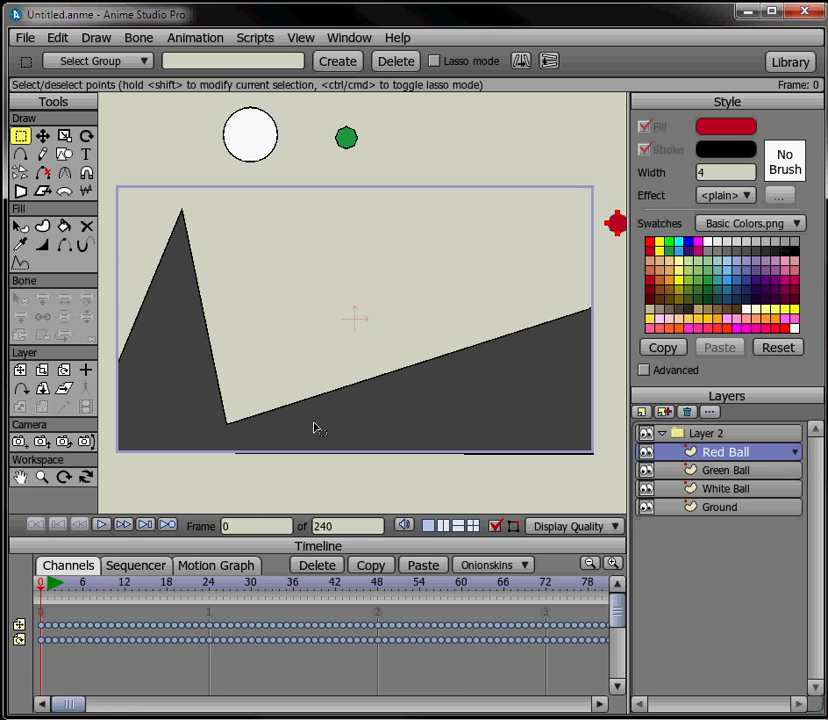
Enter 0.90 as the White Ball's physics springiness in its layer settings
double_click(725, 488)
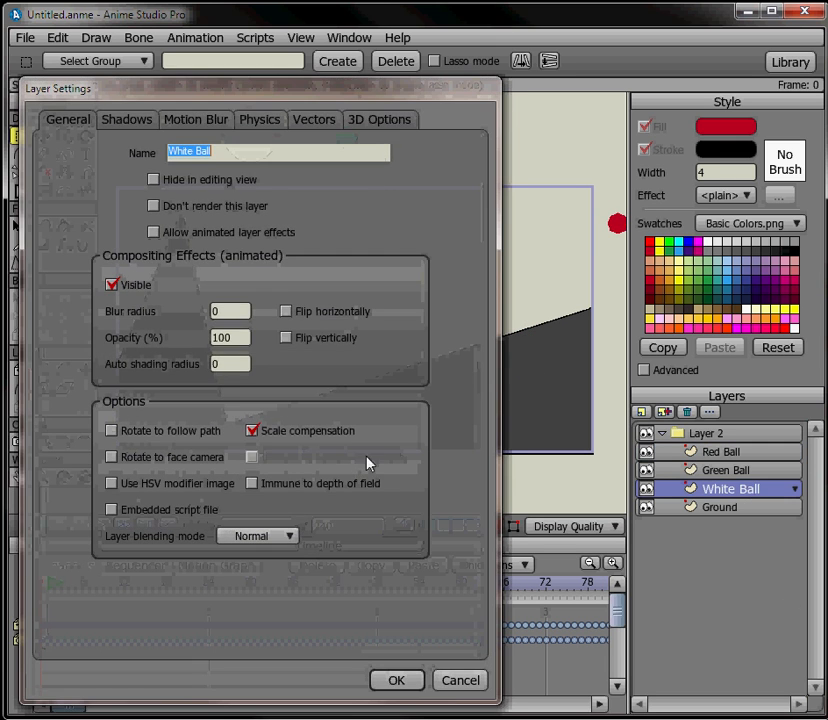
left_click(259, 119)
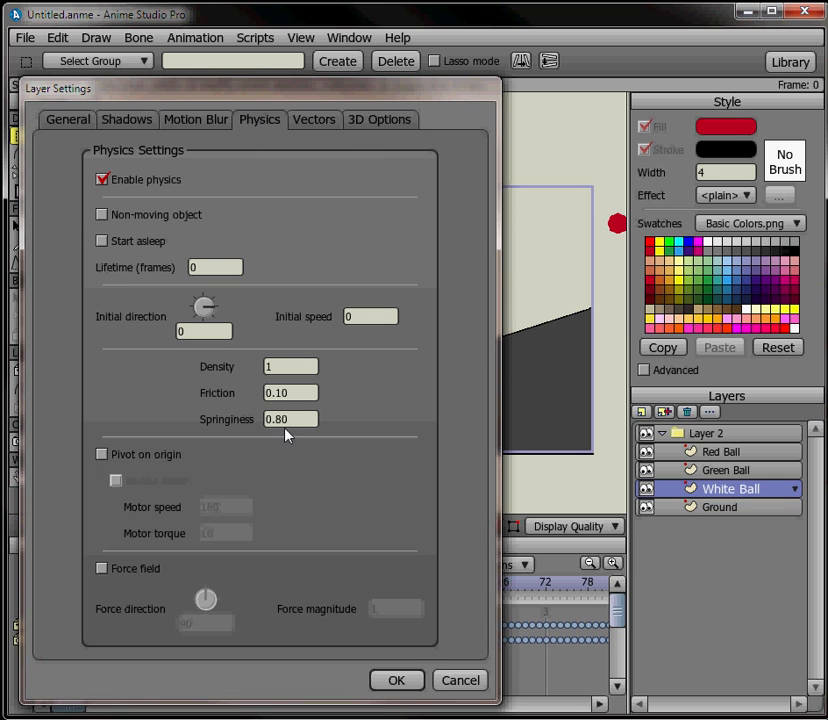
left_click(290, 418)
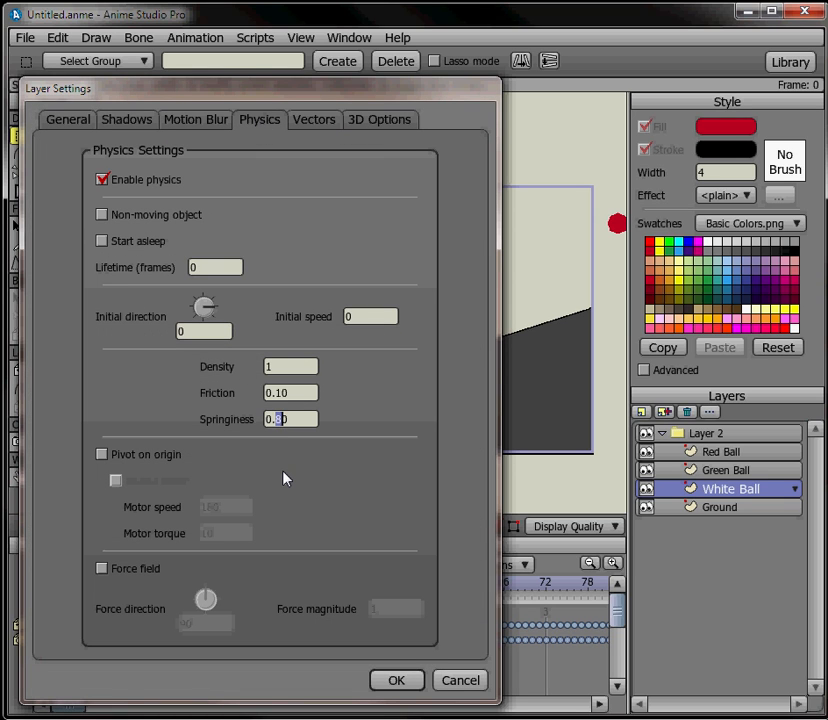
type("0.80")
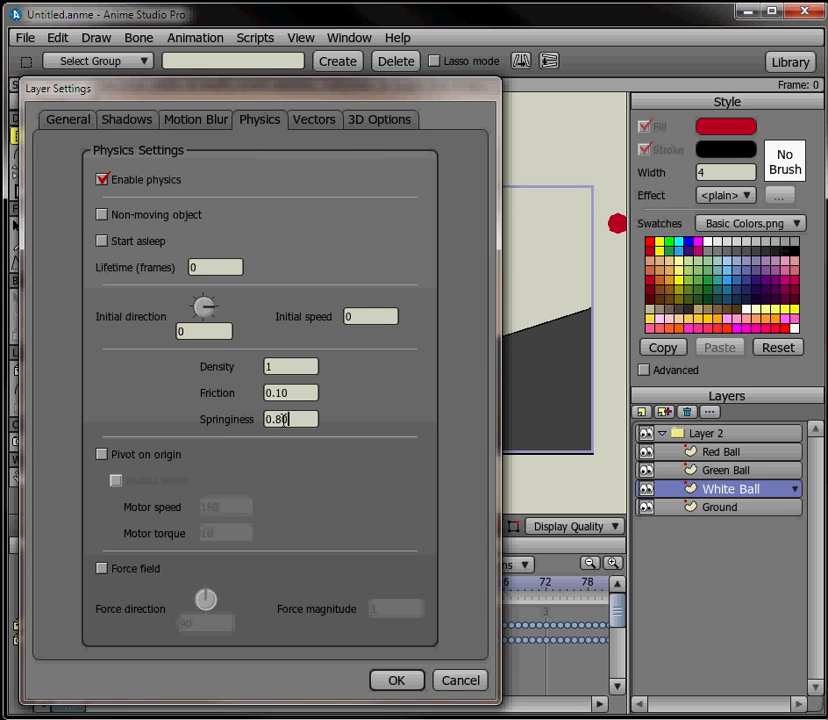
type("1.80")
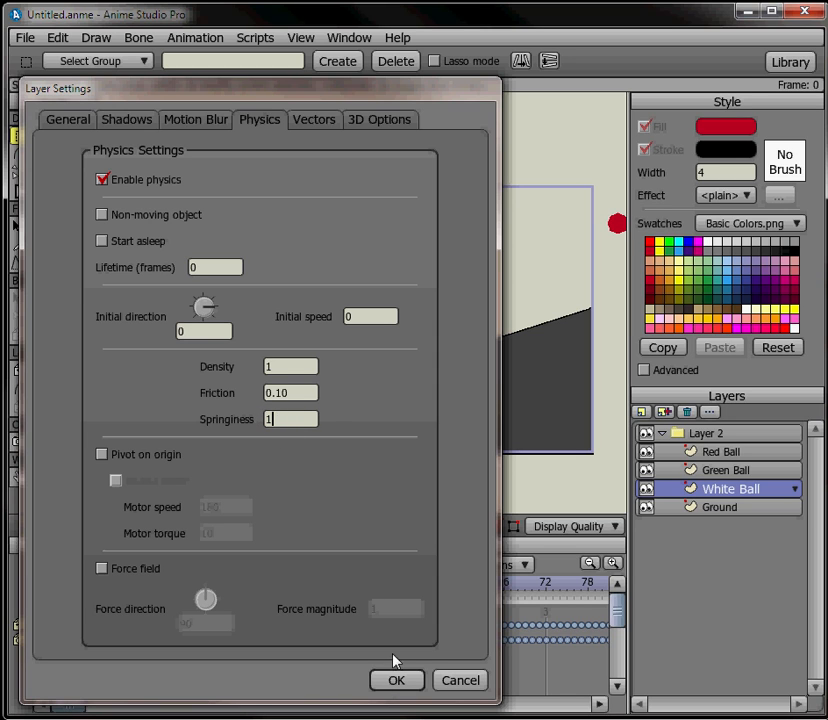
type("1.8")
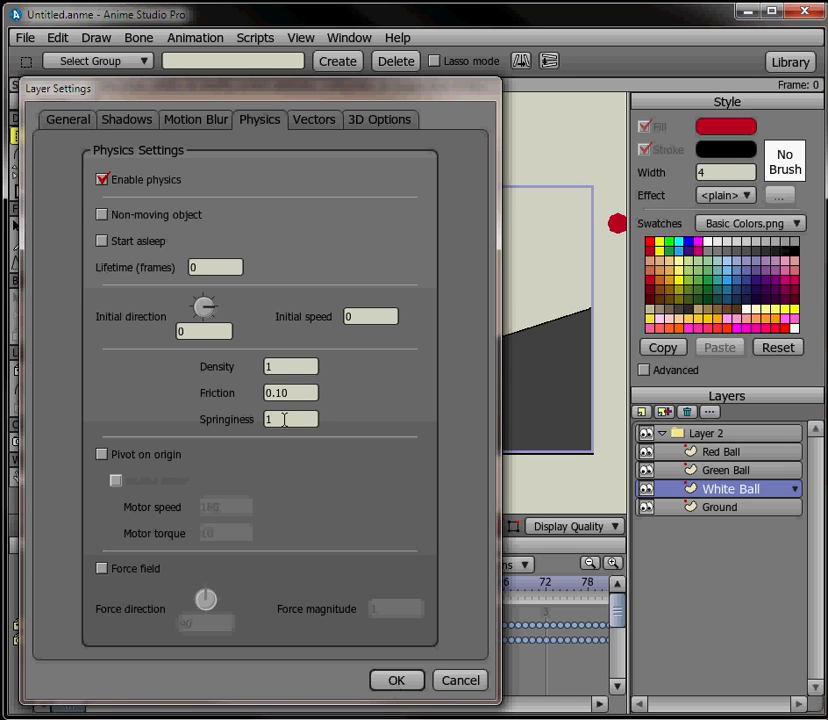
type("0.90")
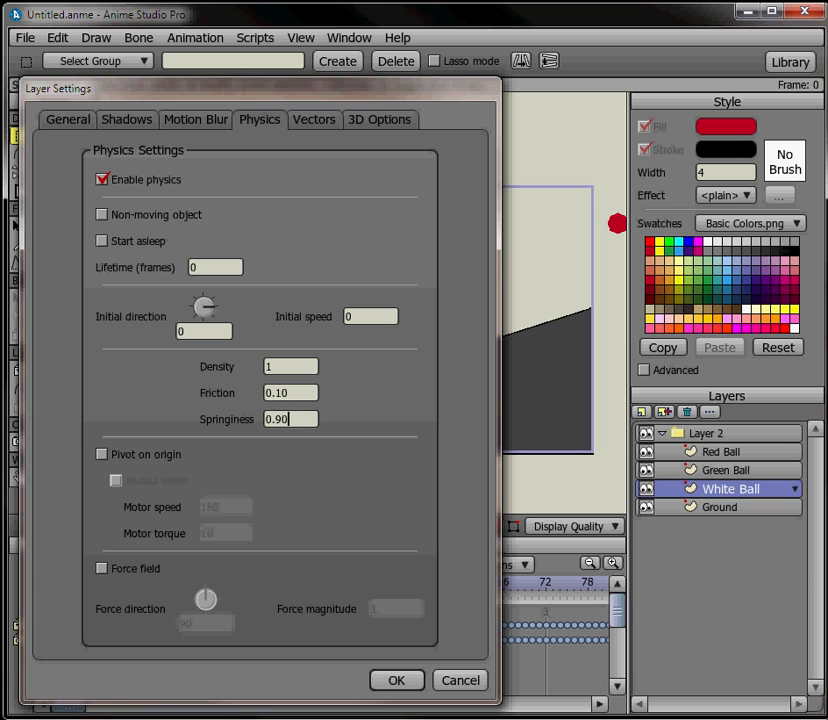
Apply White Ball springiness 0.90, preview the bounce, and set Green Ball springiness to 0.95
left_click(396, 680)
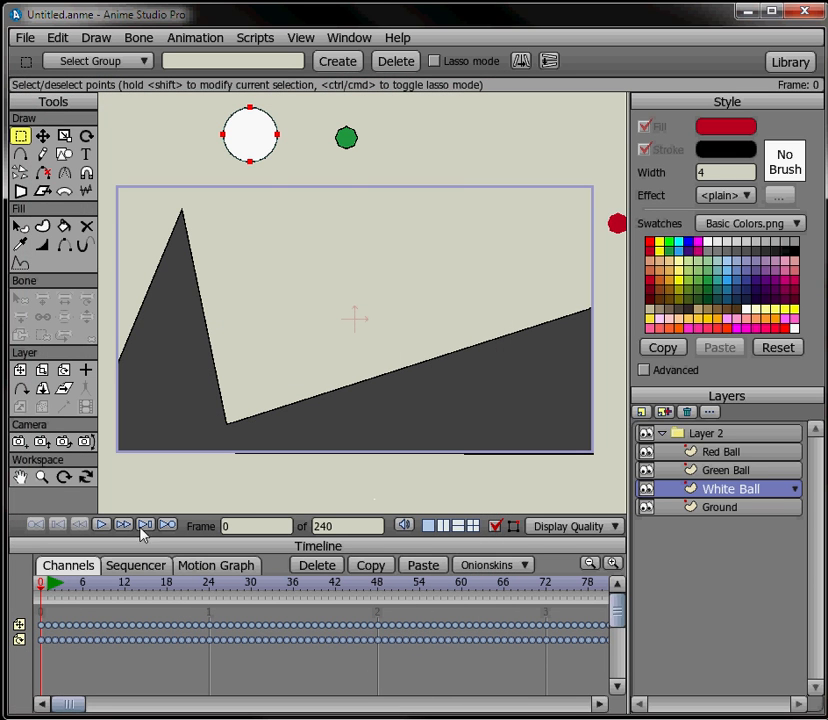
left_click(101, 525)
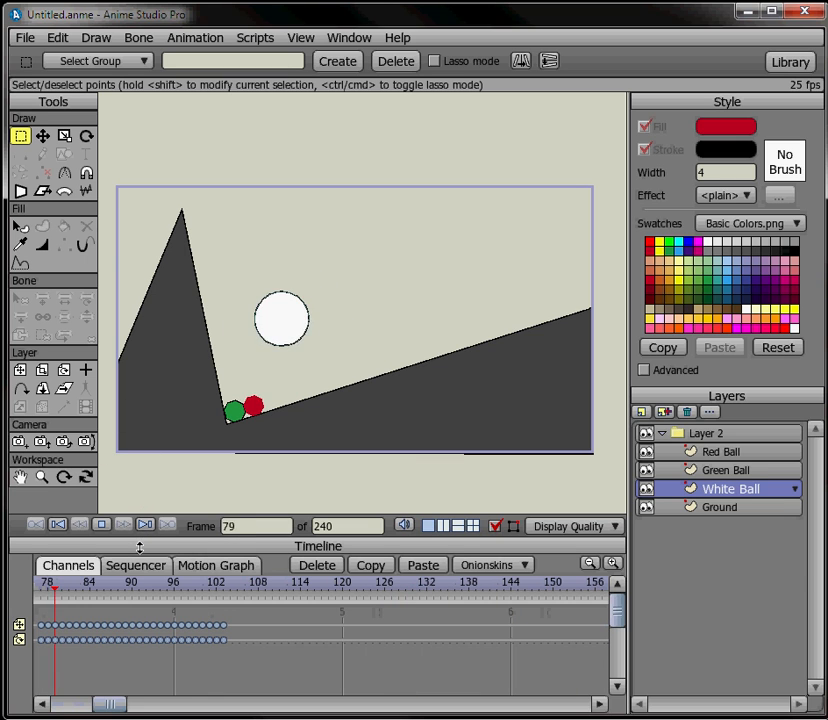
left_click(101, 524)
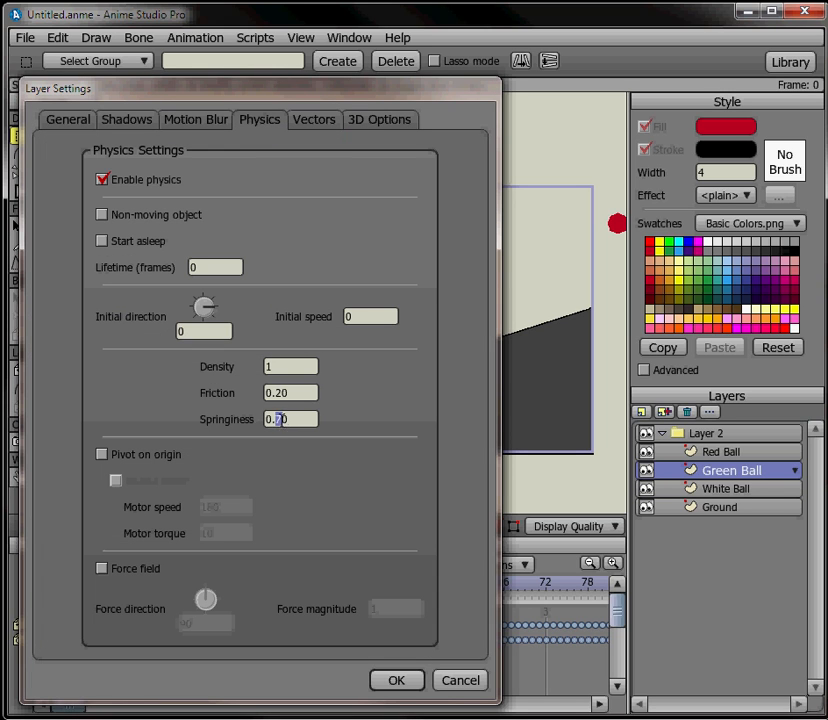
left_click(290, 418)
type("0.95")
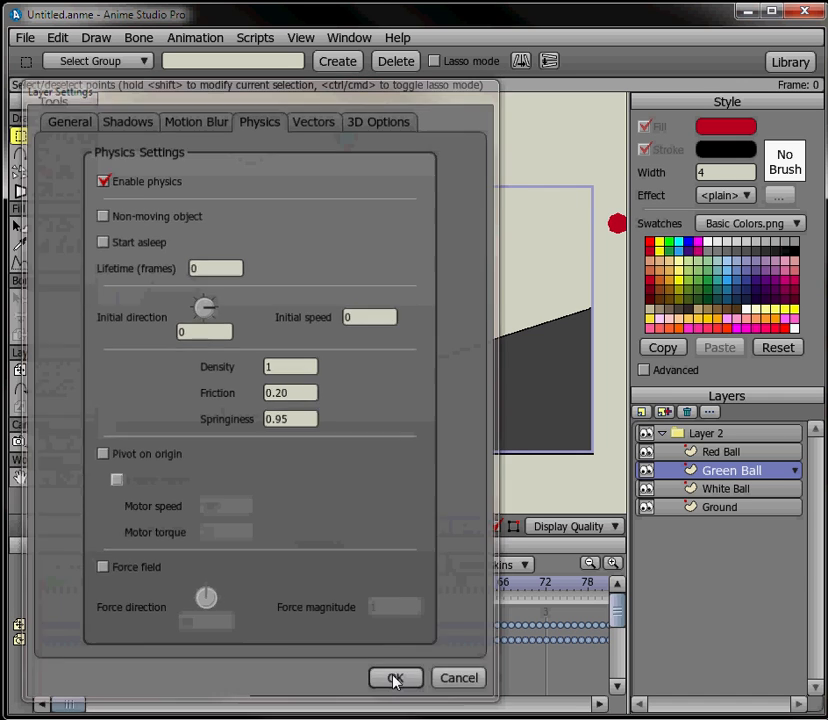
left_click(395, 677)
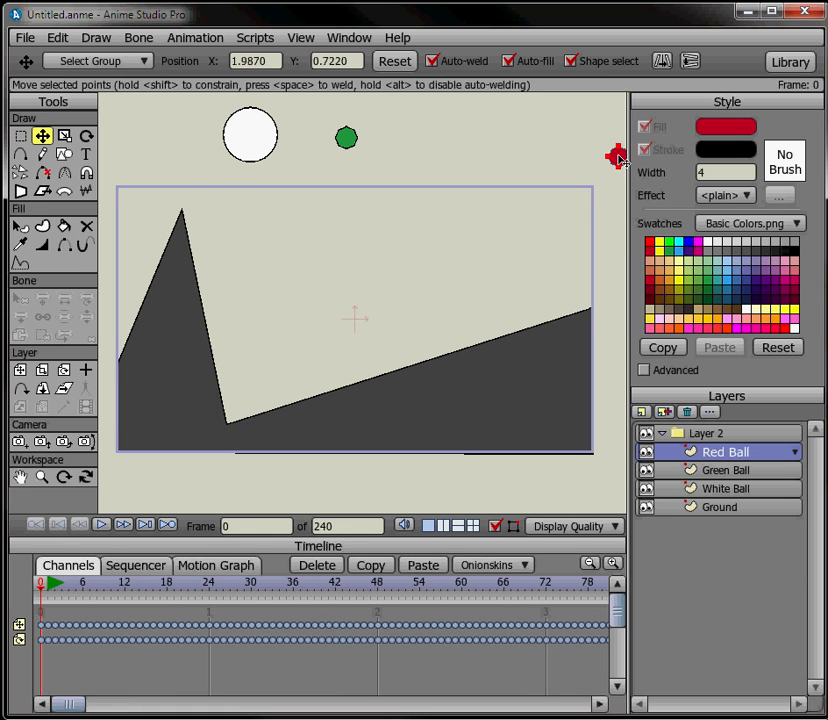
left_click(101, 524)
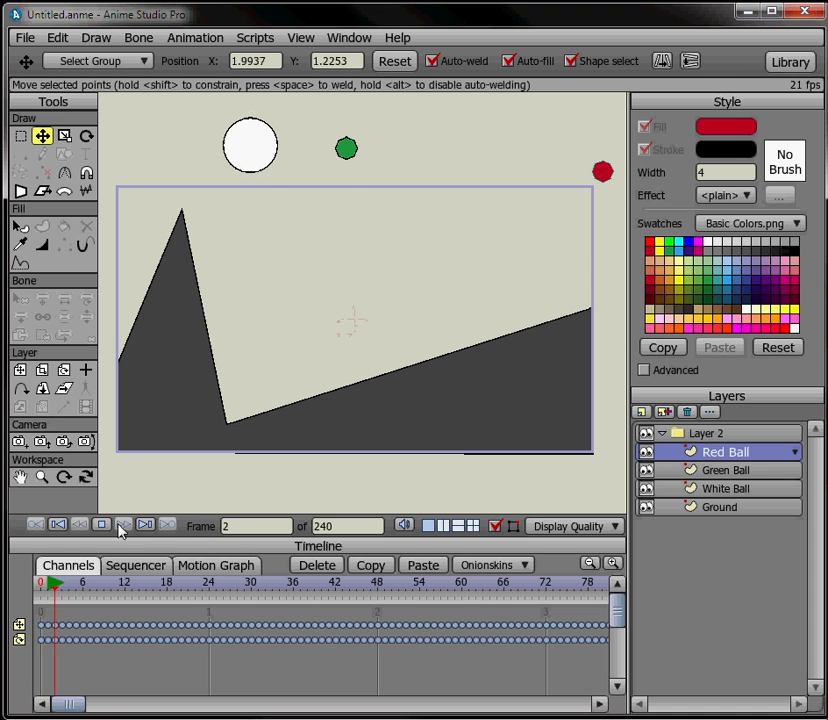
left_click(123, 524)
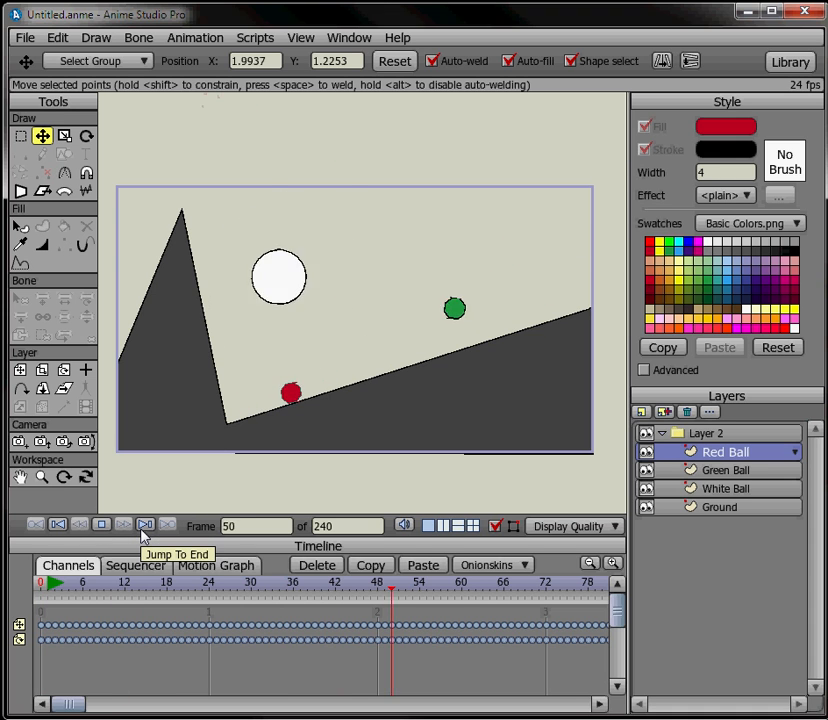
left_click(145, 524)
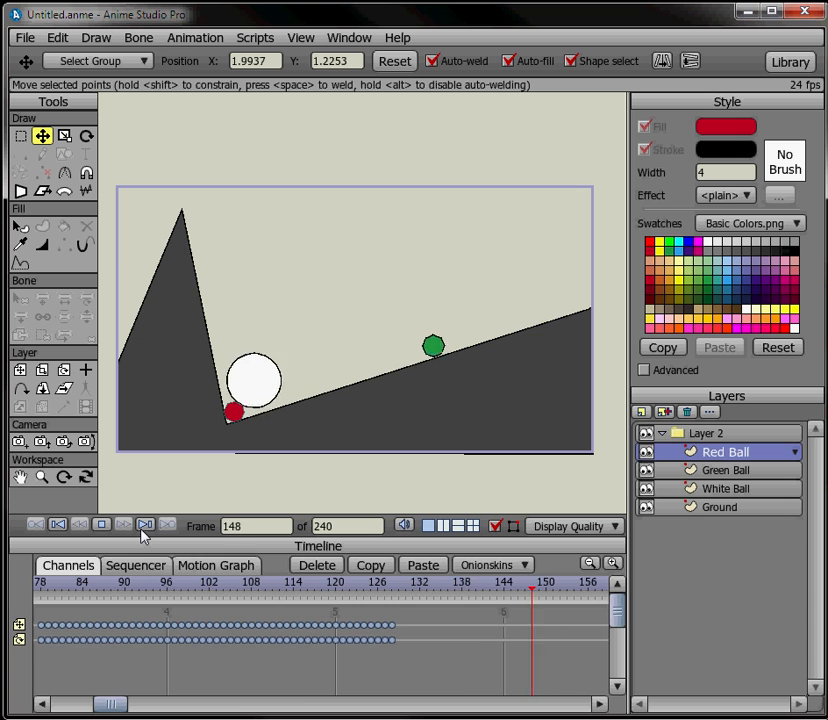
left_click(145, 525)
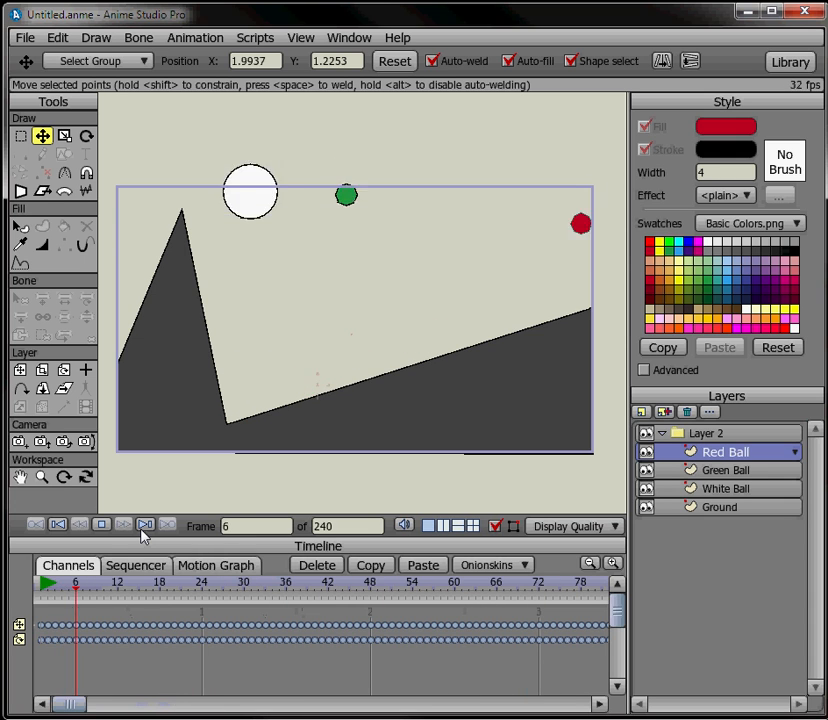
left_click(440, 590)
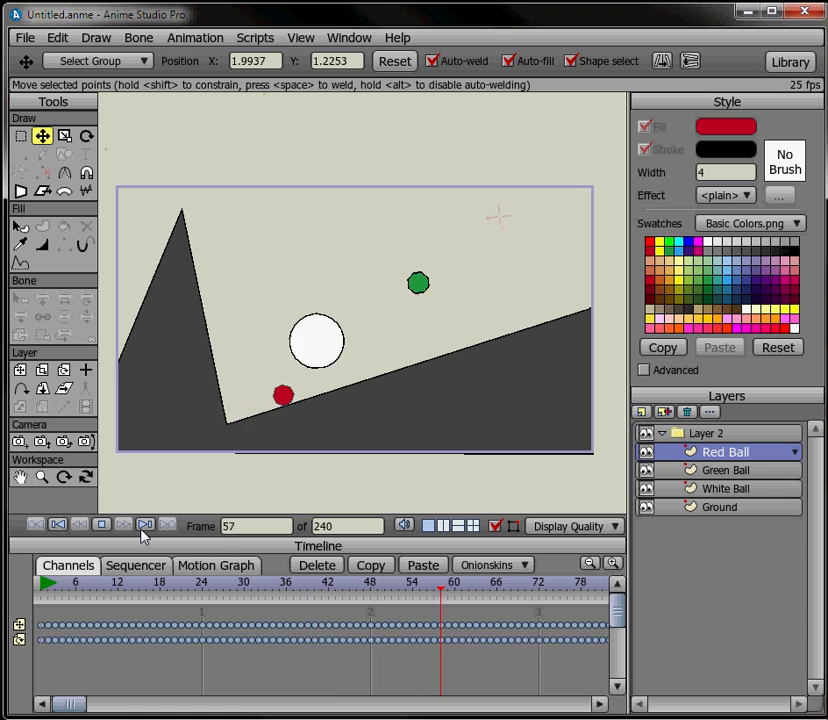